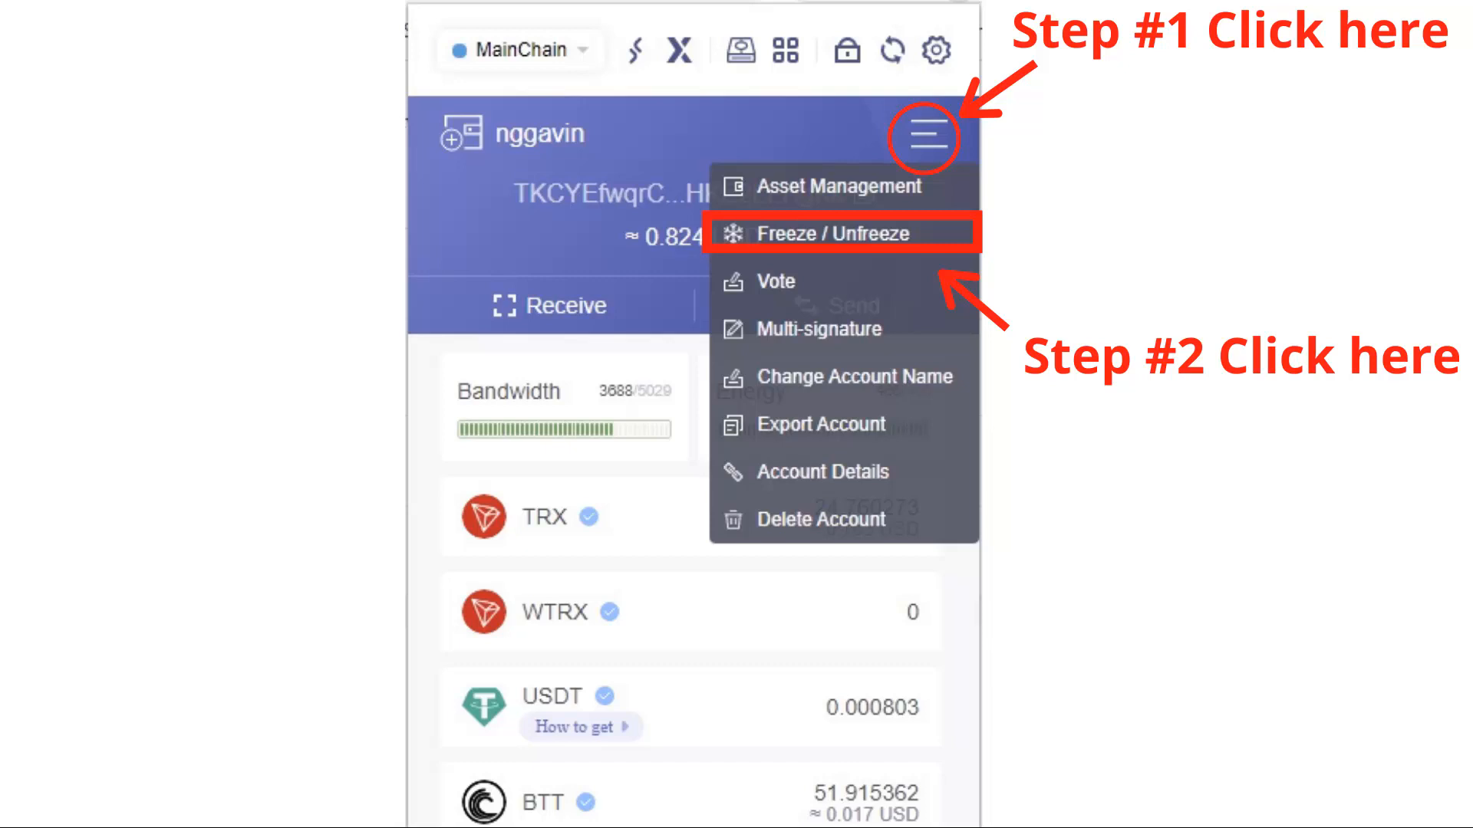
Step: Choose Freeze / Unfreeze from the TronLink wallet menu
click(841, 234)
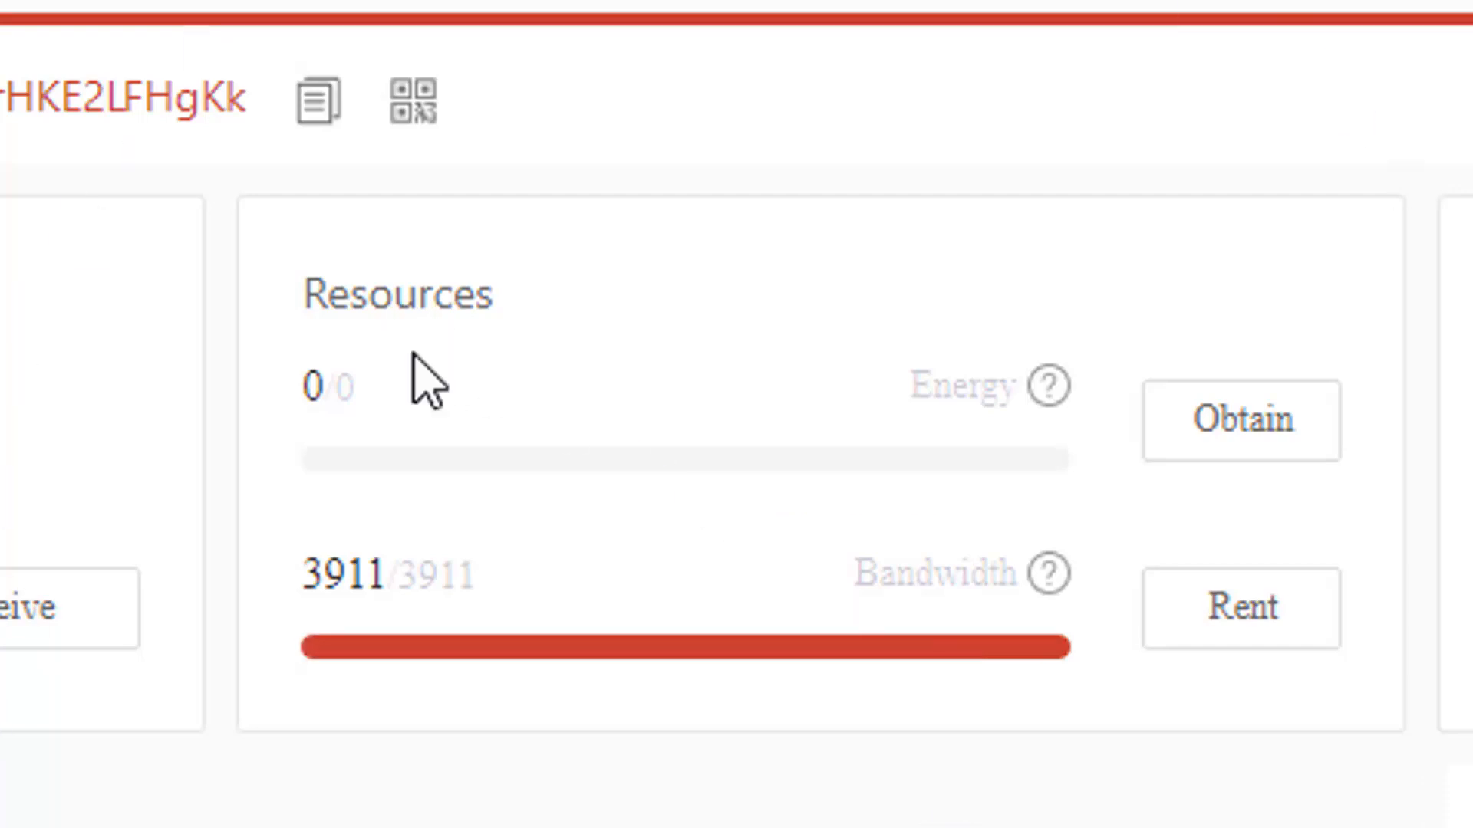
mouse_move(1049, 573)
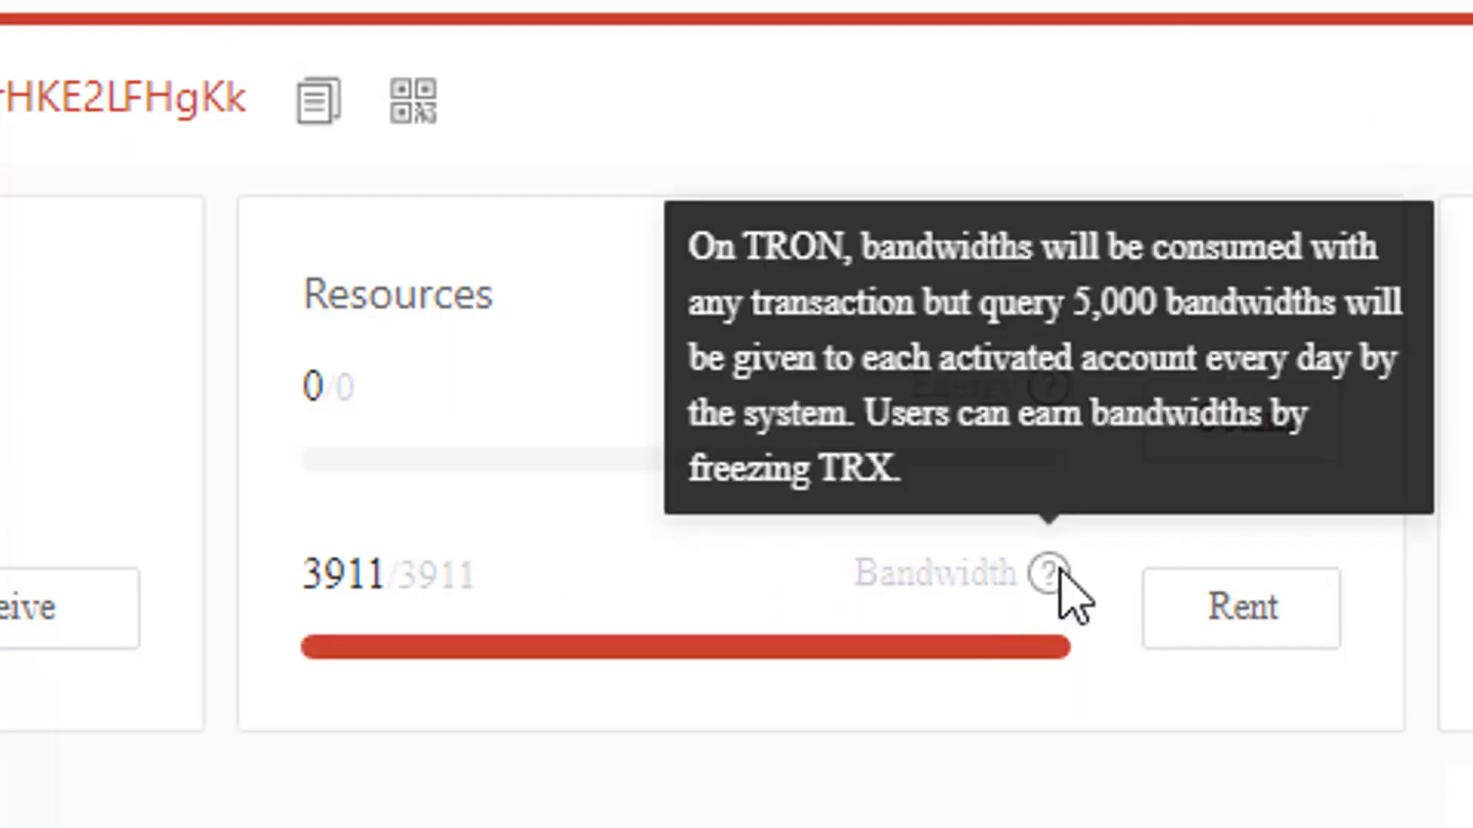
mouse_move(334, 591)
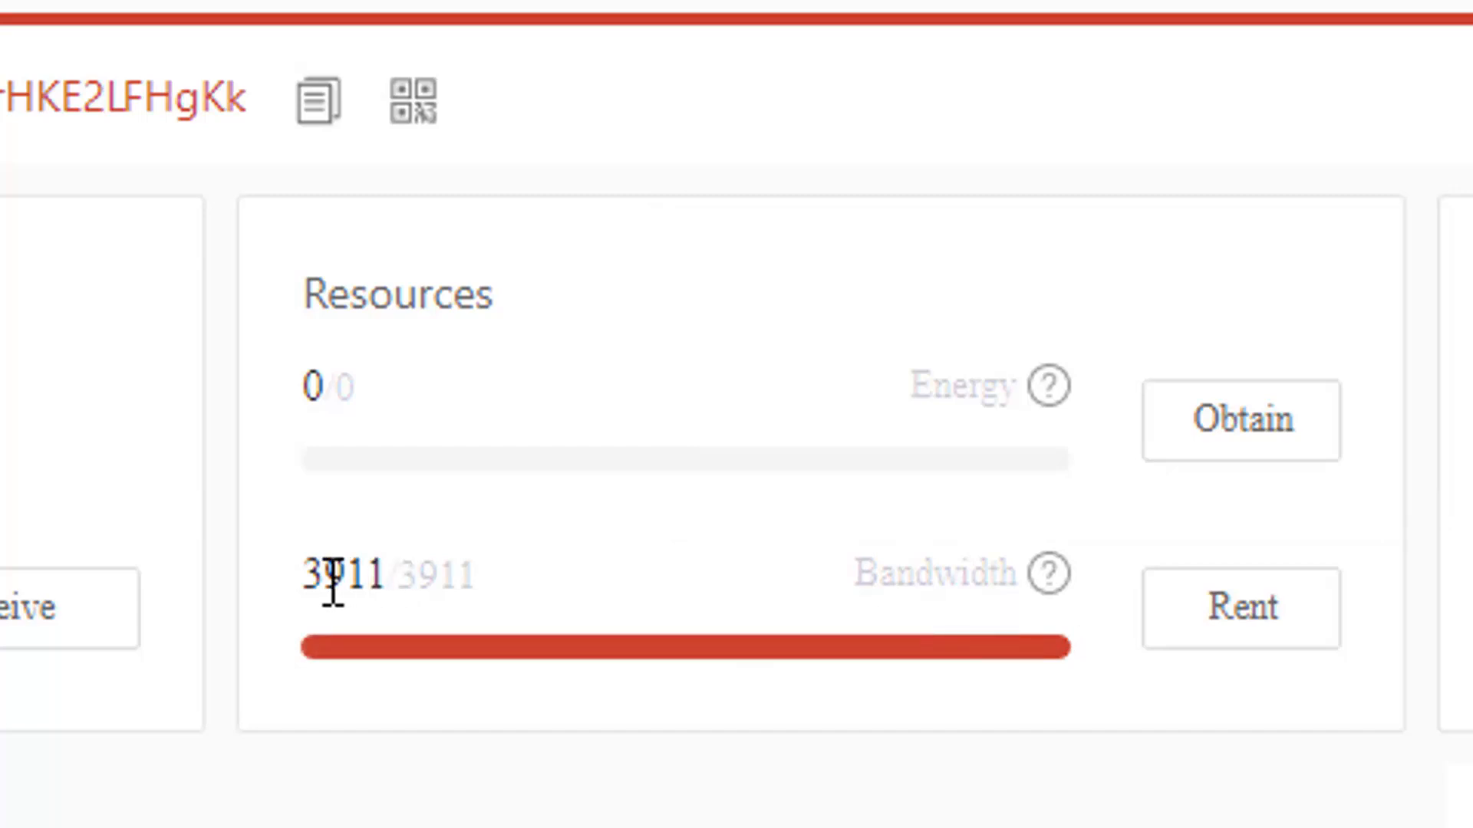
mouse_move(853, 601)
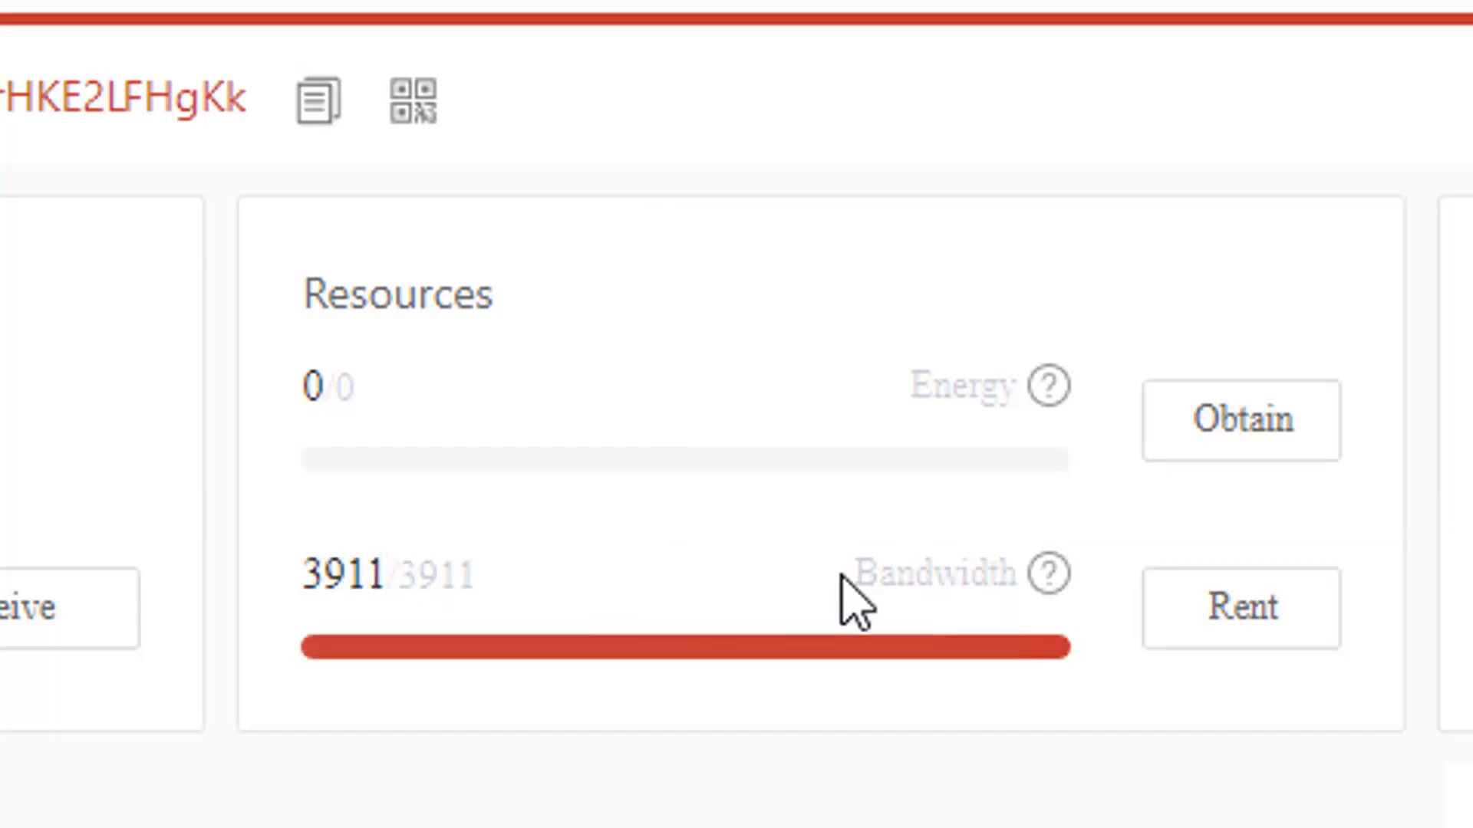
mouse_move(1041, 423)
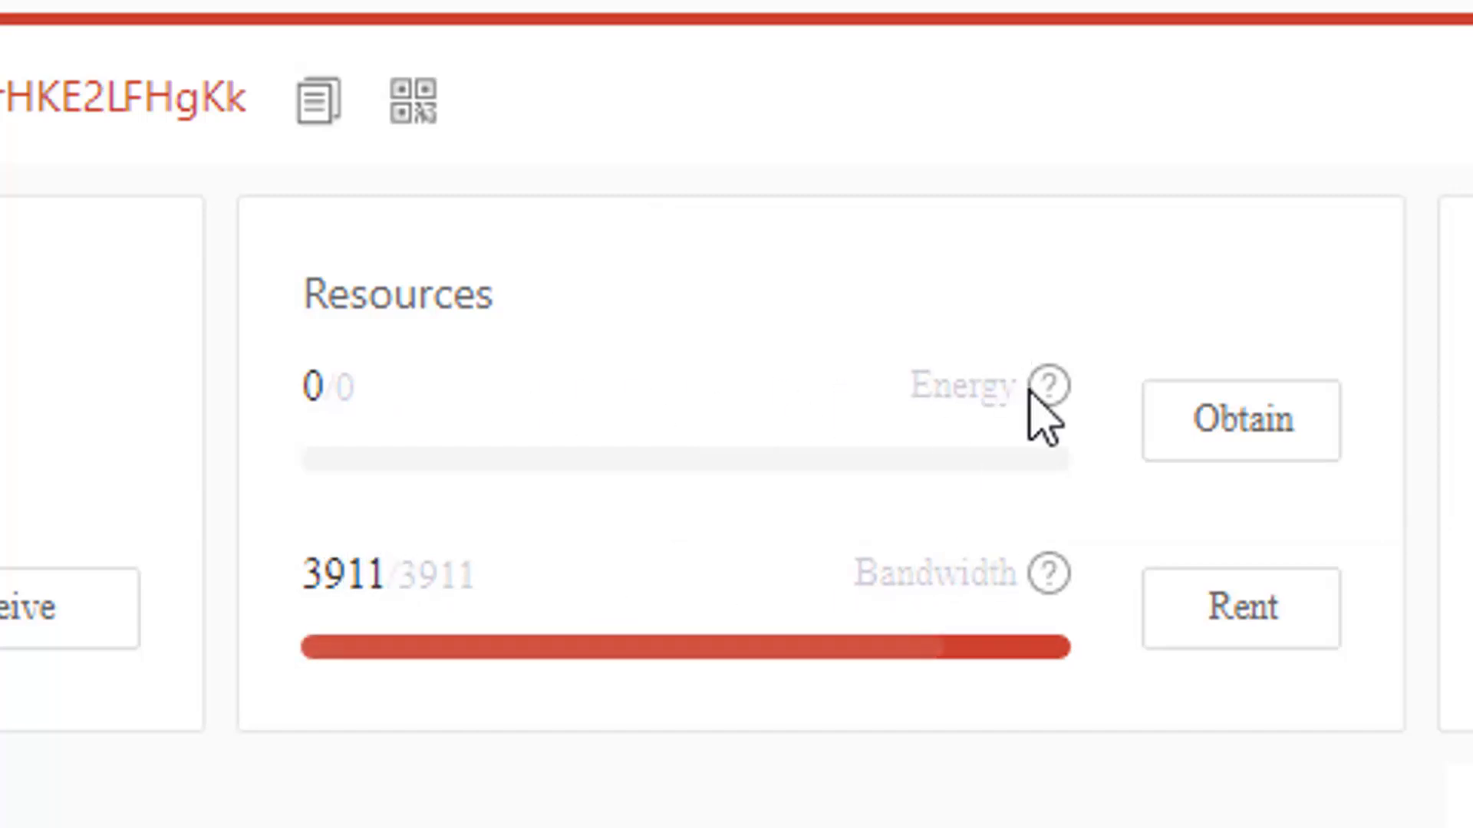
mouse_move(1054, 384)
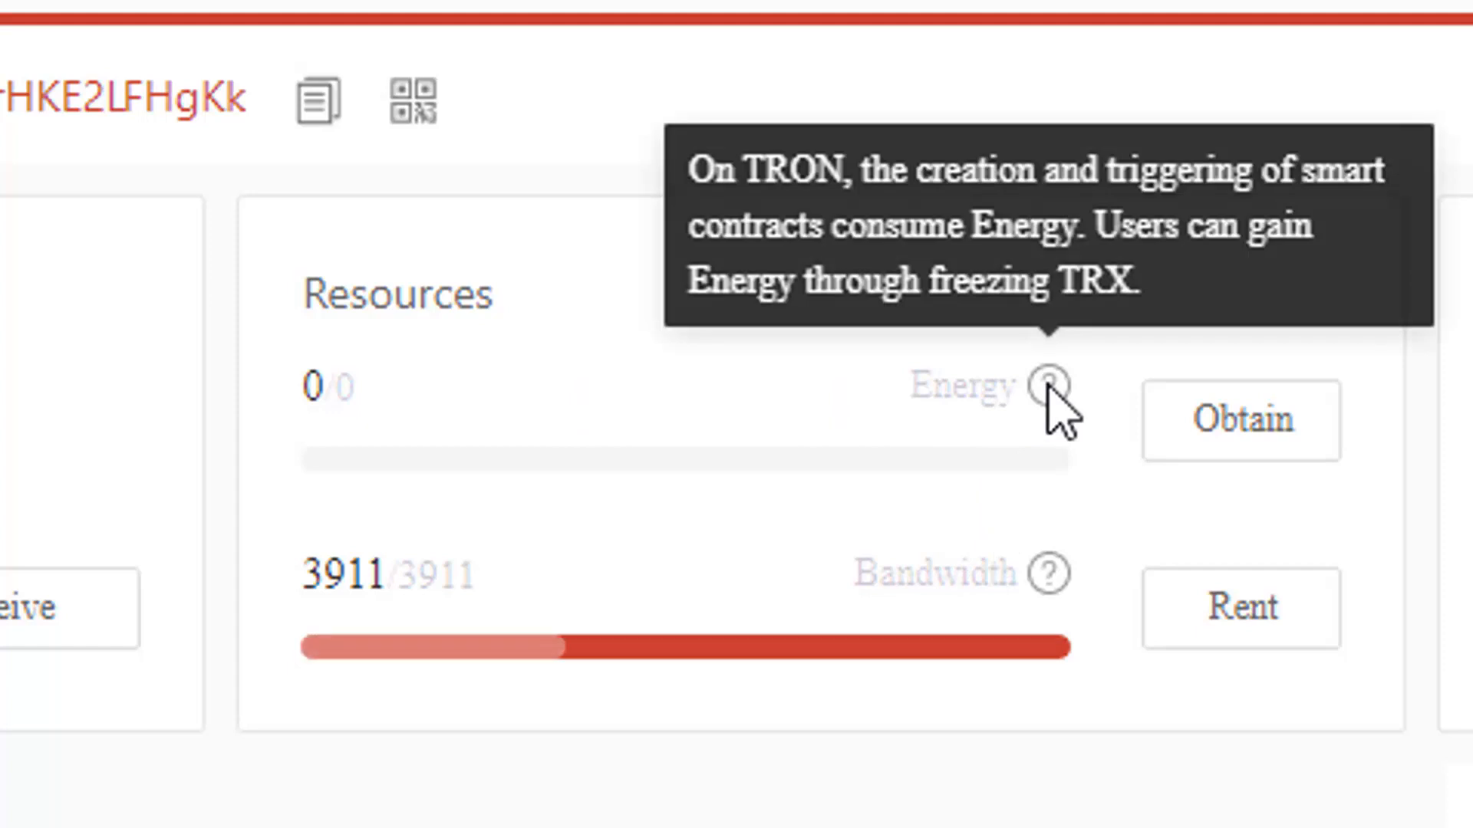
mouse_move(958, 784)
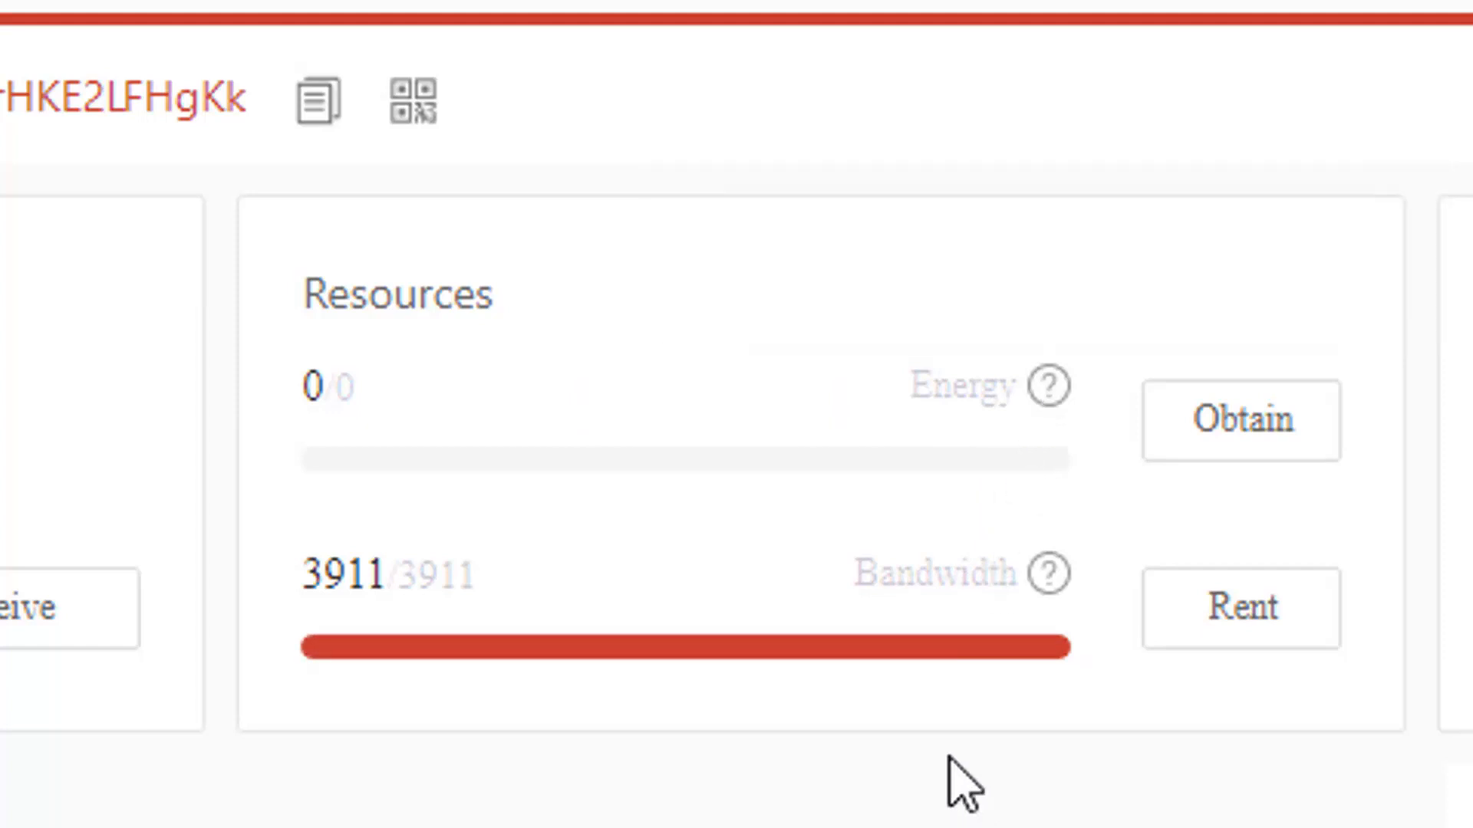
mouse_move(545, 704)
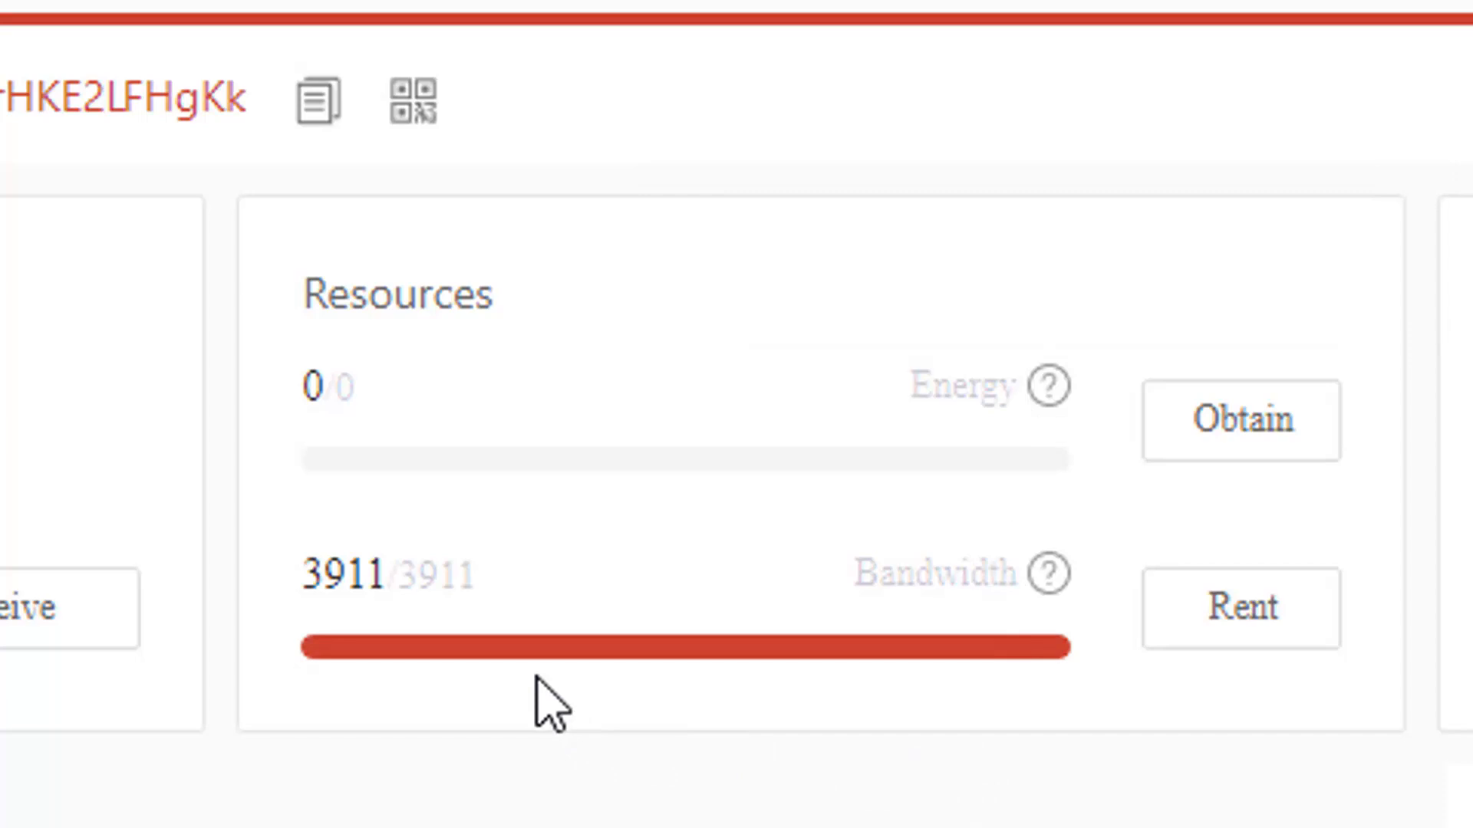
mouse_move(1049, 570)
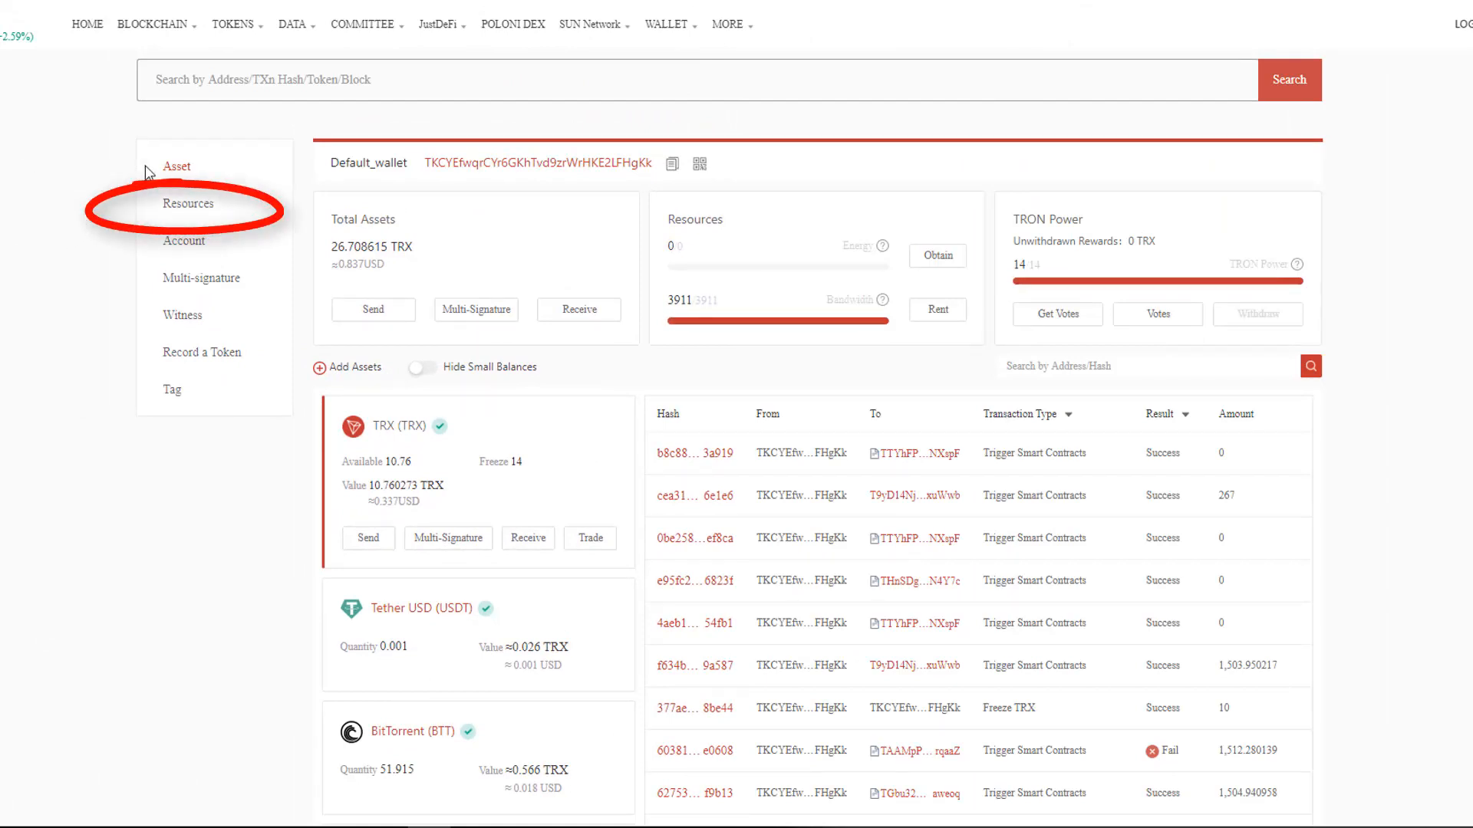
Step: Open Resources from the account sidebar, showing 14 TRX frozen for 29 Bandwidth
click(188, 204)
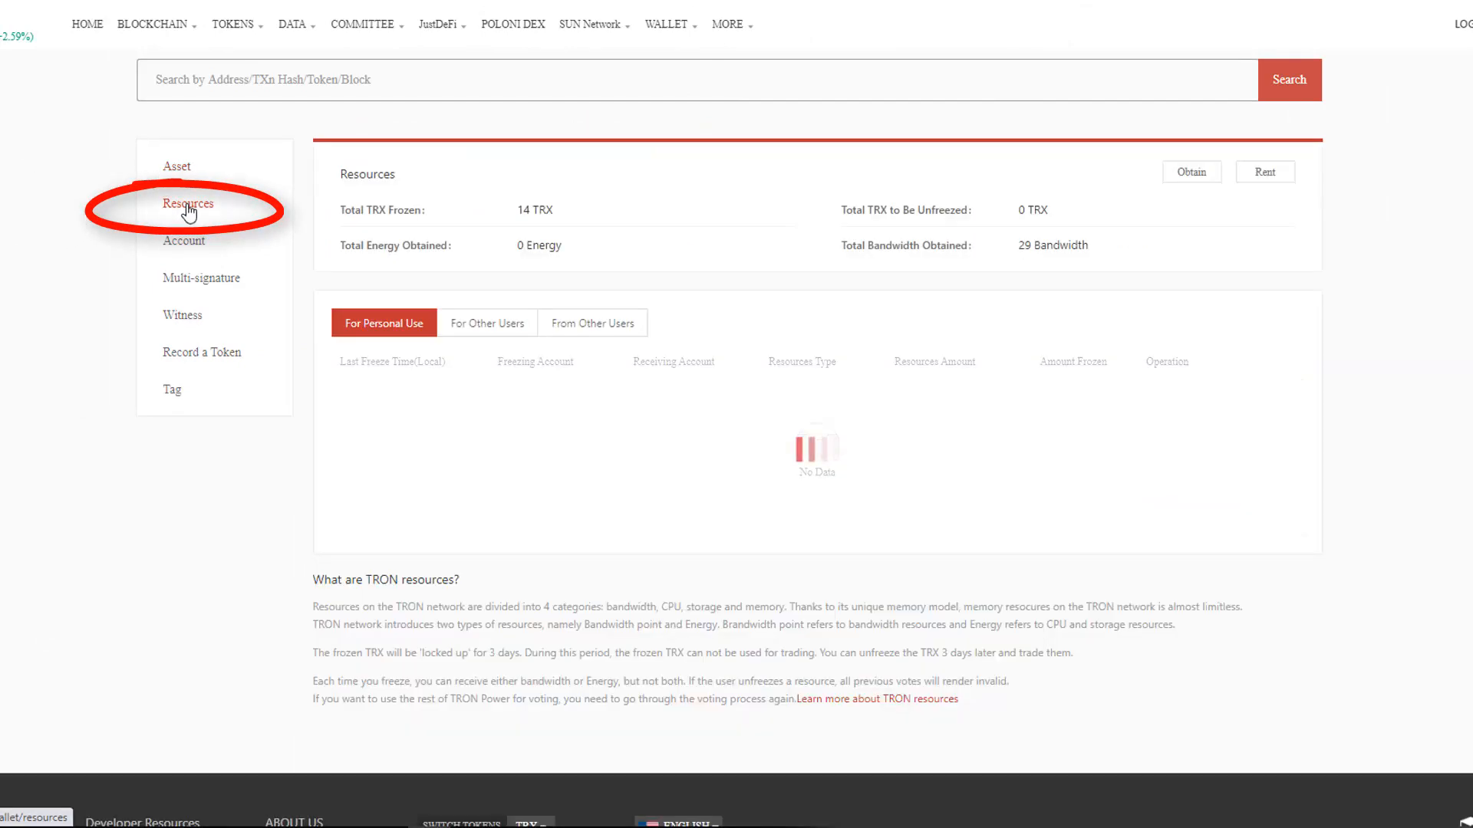
click(188, 204)
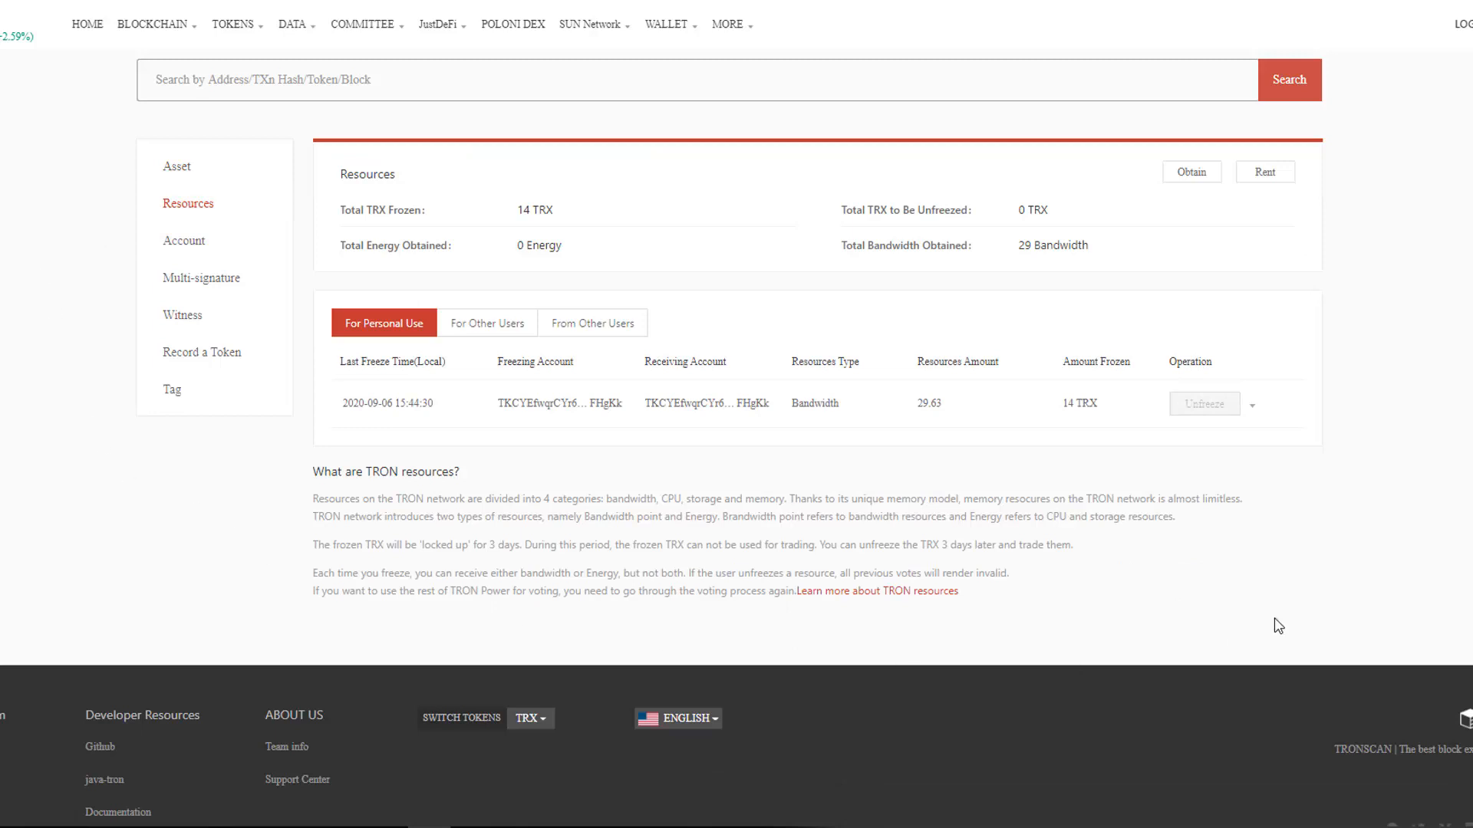
mouse_move(1464, 306)
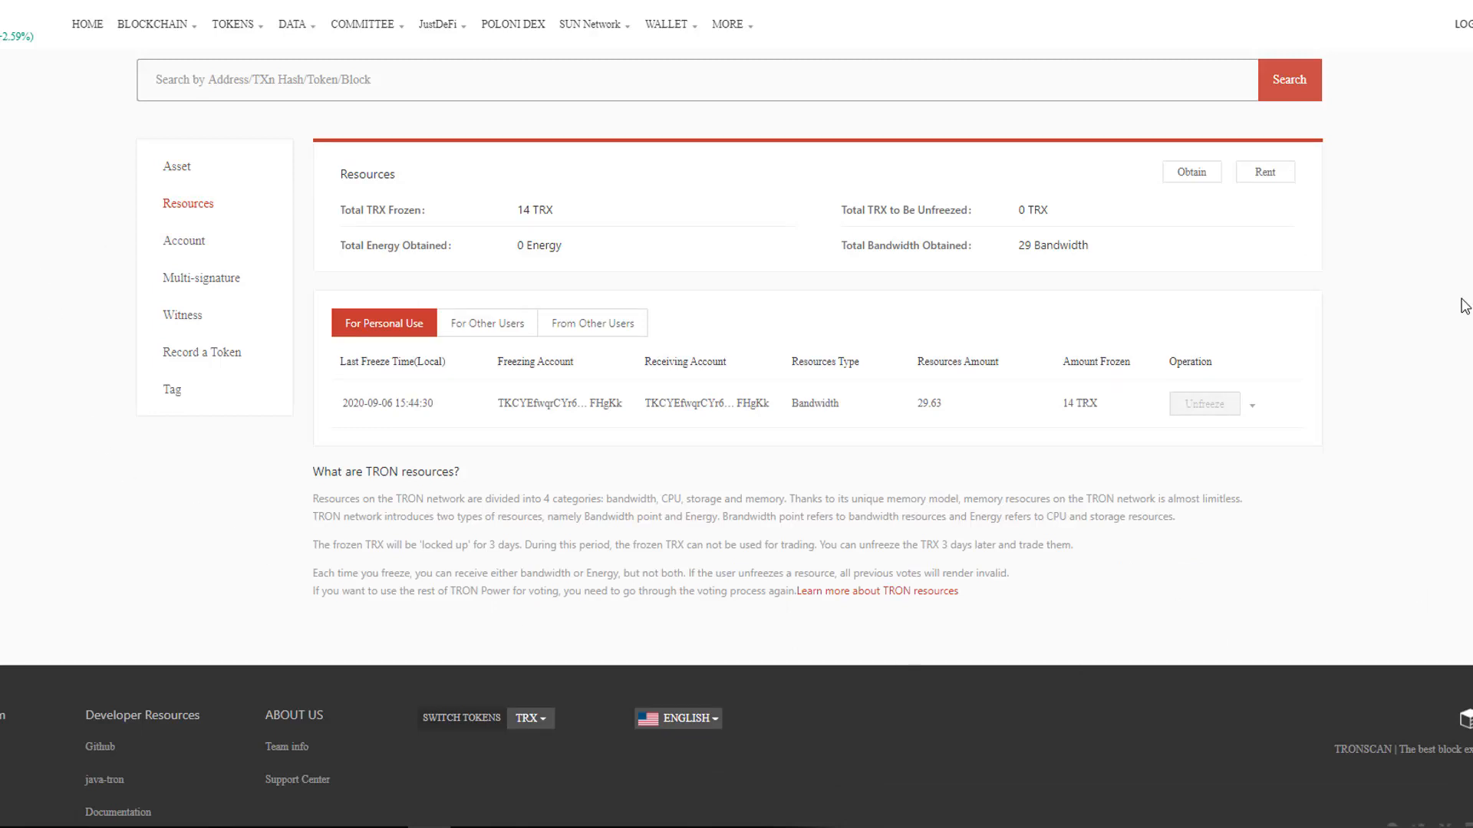
mouse_move(1144, 261)
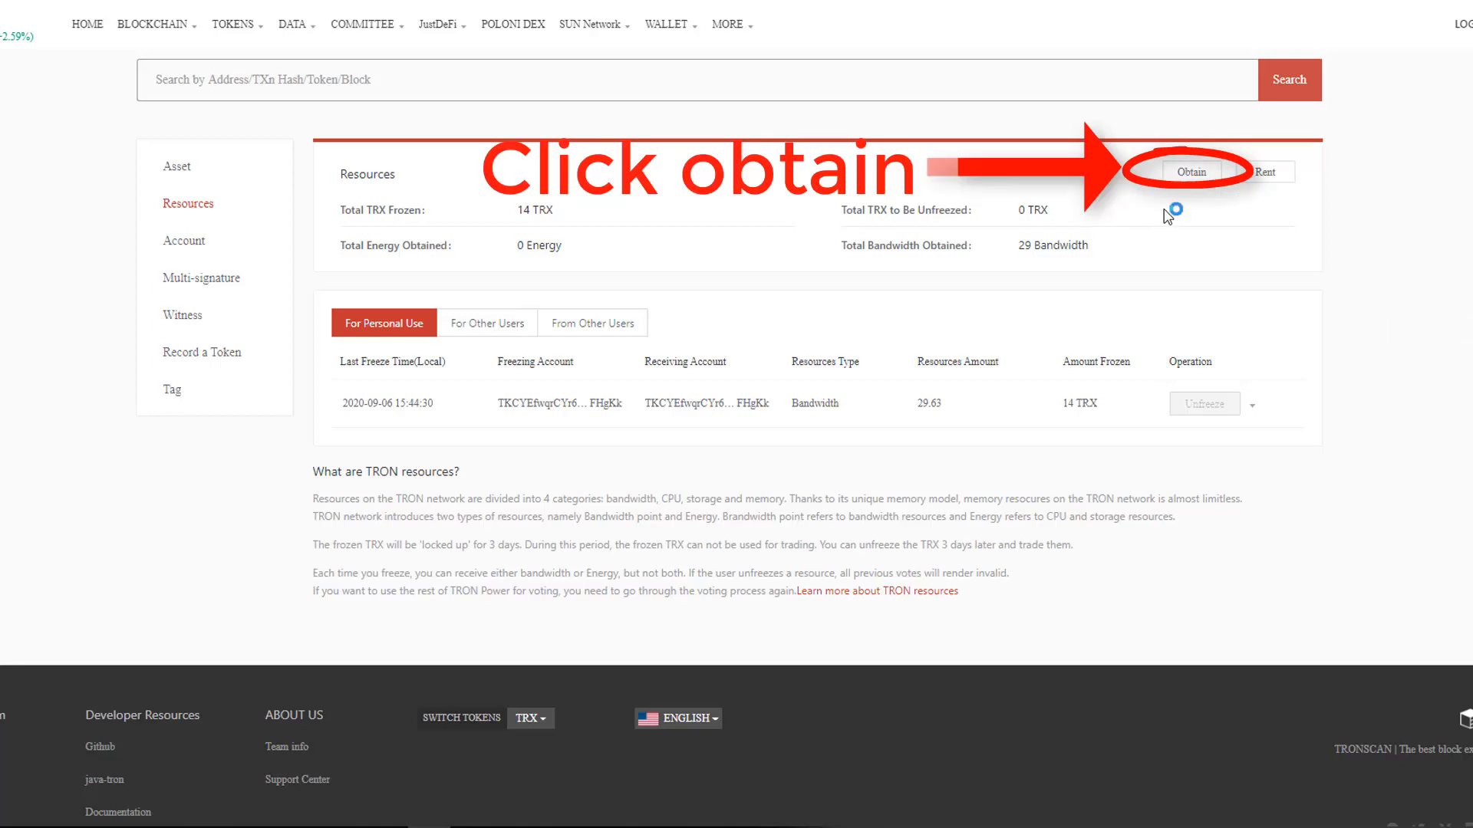
Step: Start an Obtain freeze and select TRON Power and Energy as the resource
click(1192, 172)
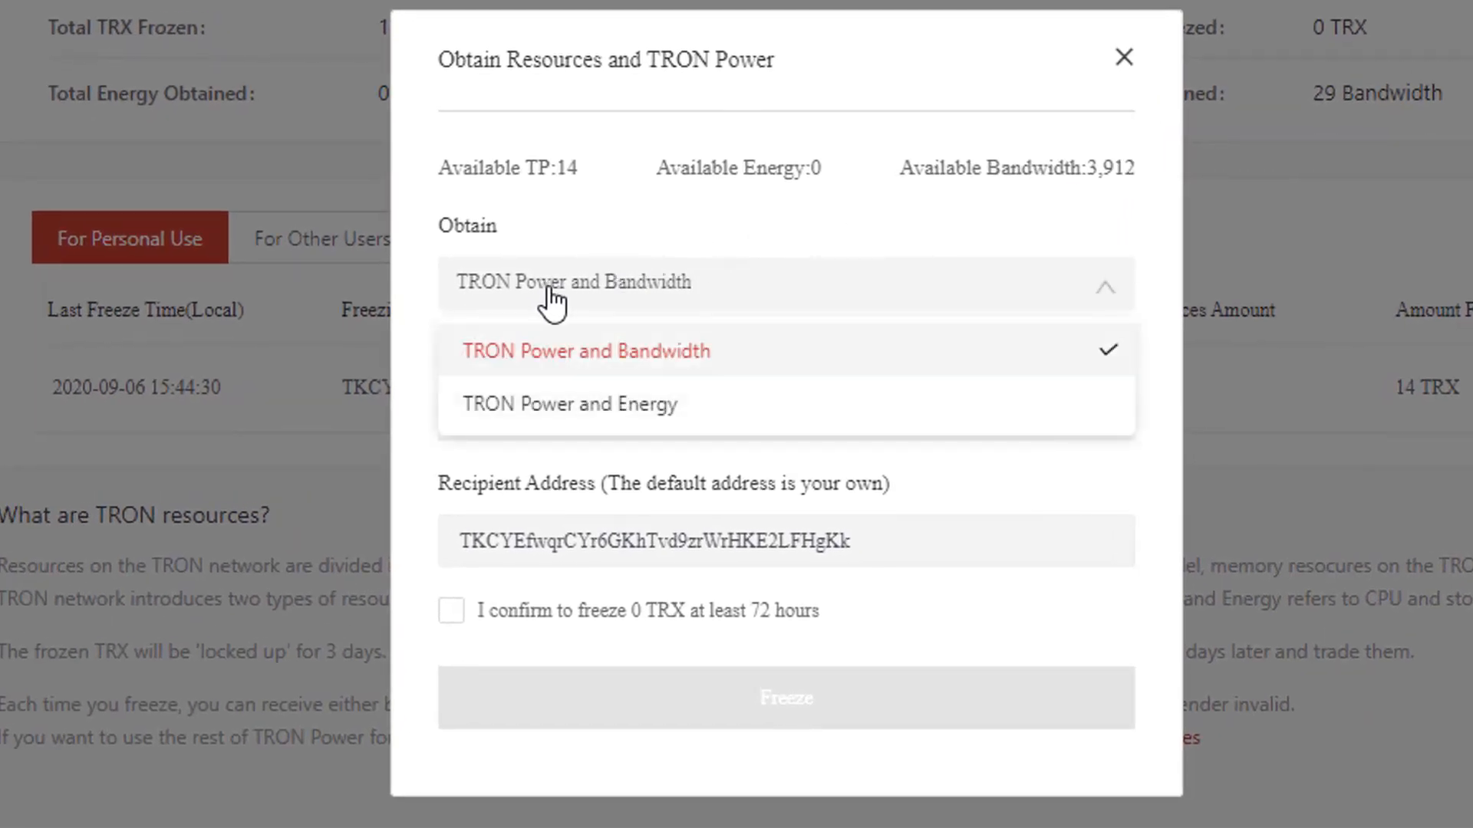
mouse_move(639, 427)
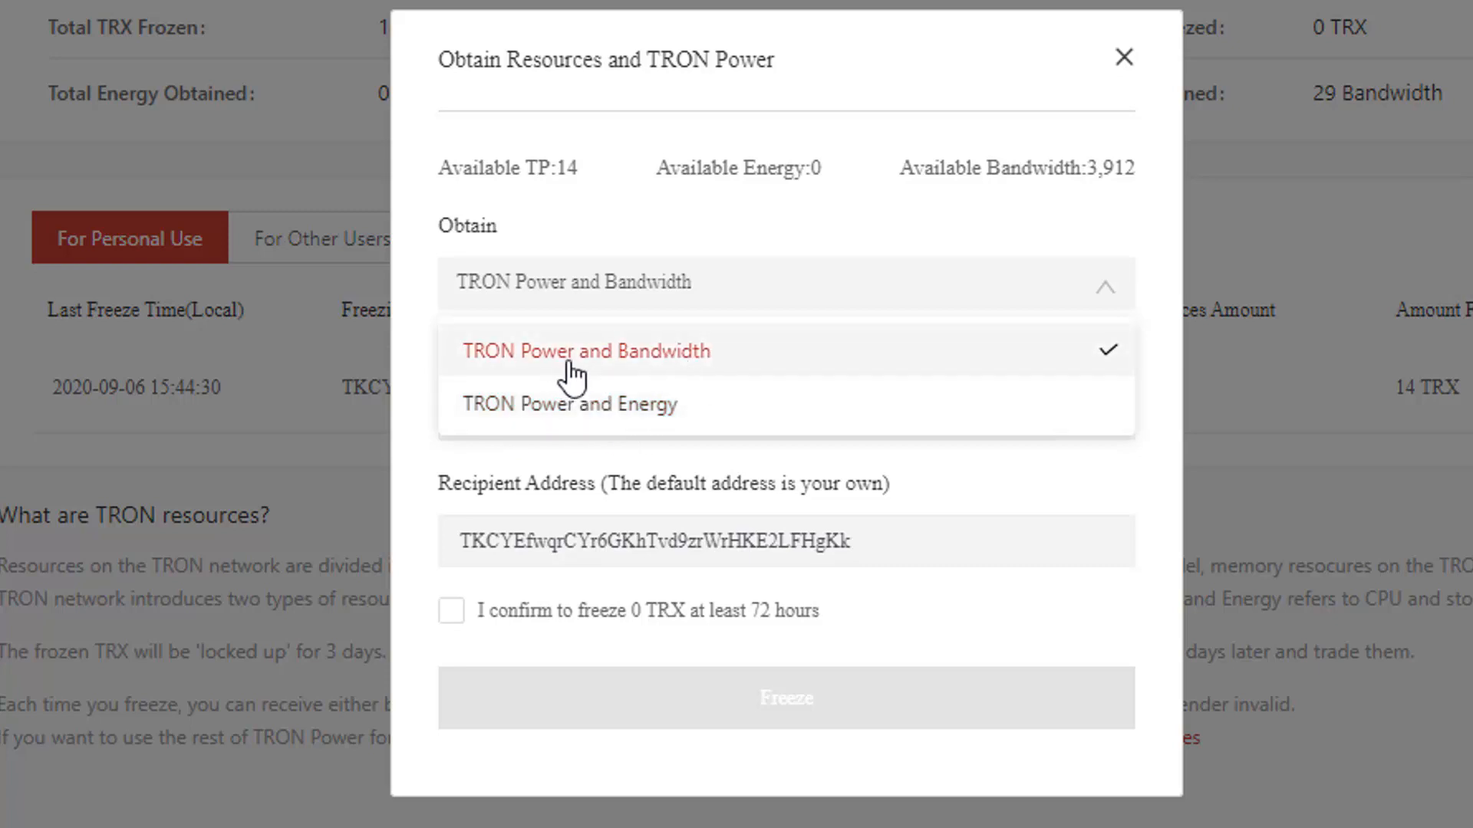
mouse_move(645, 405)
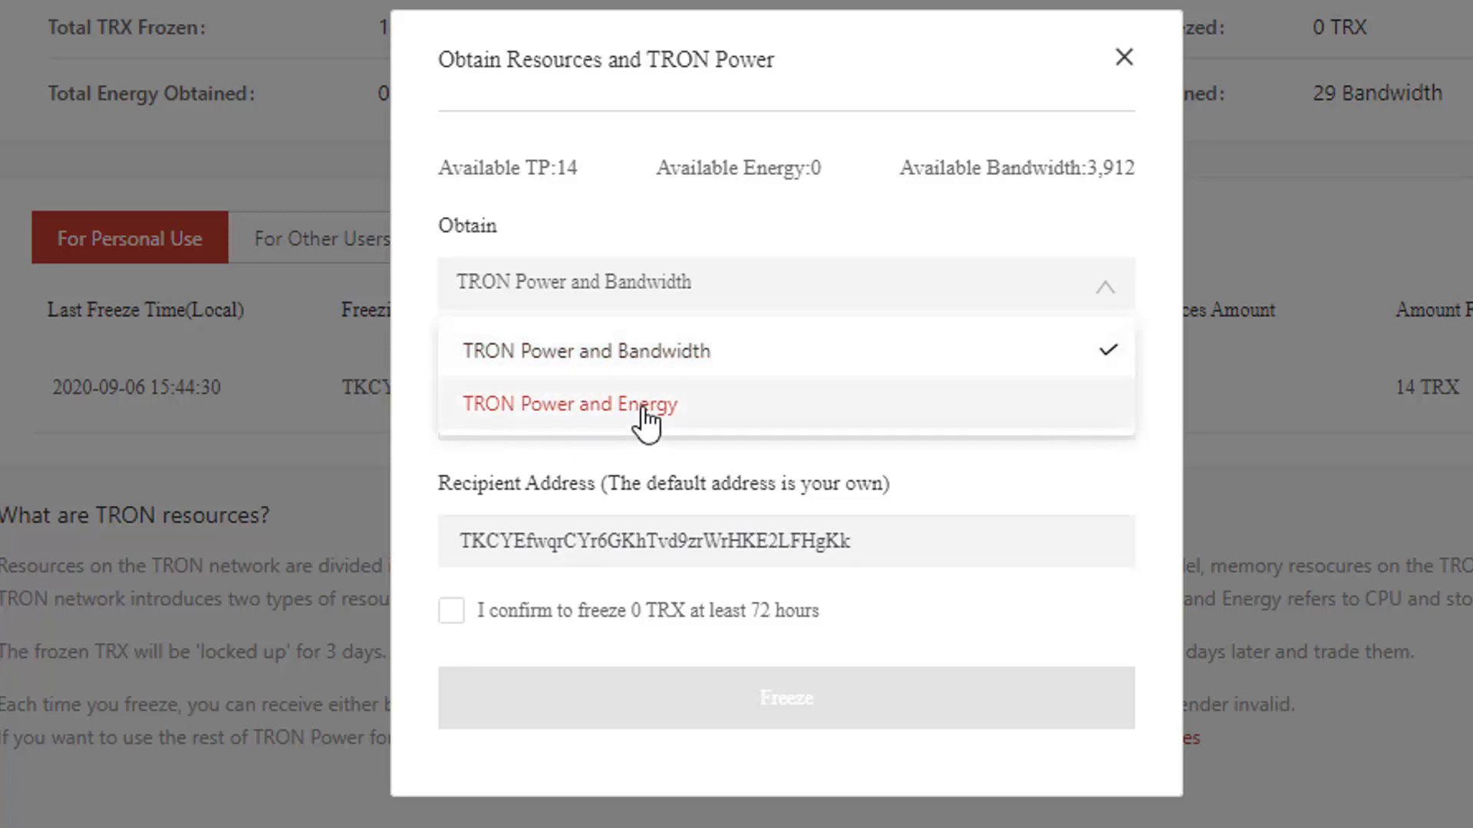
mouse_move(615, 431)
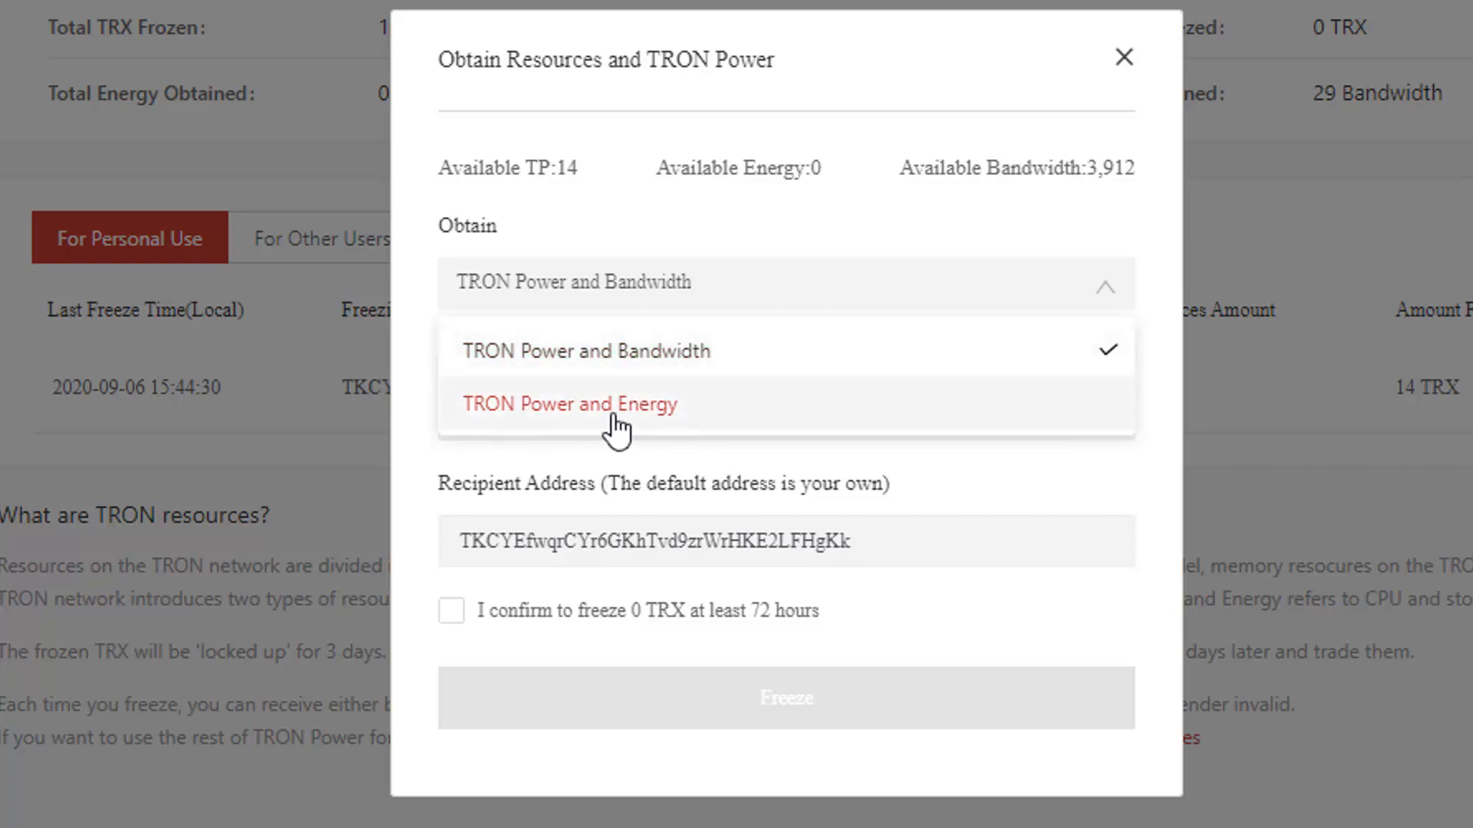
mouse_move(517, 434)
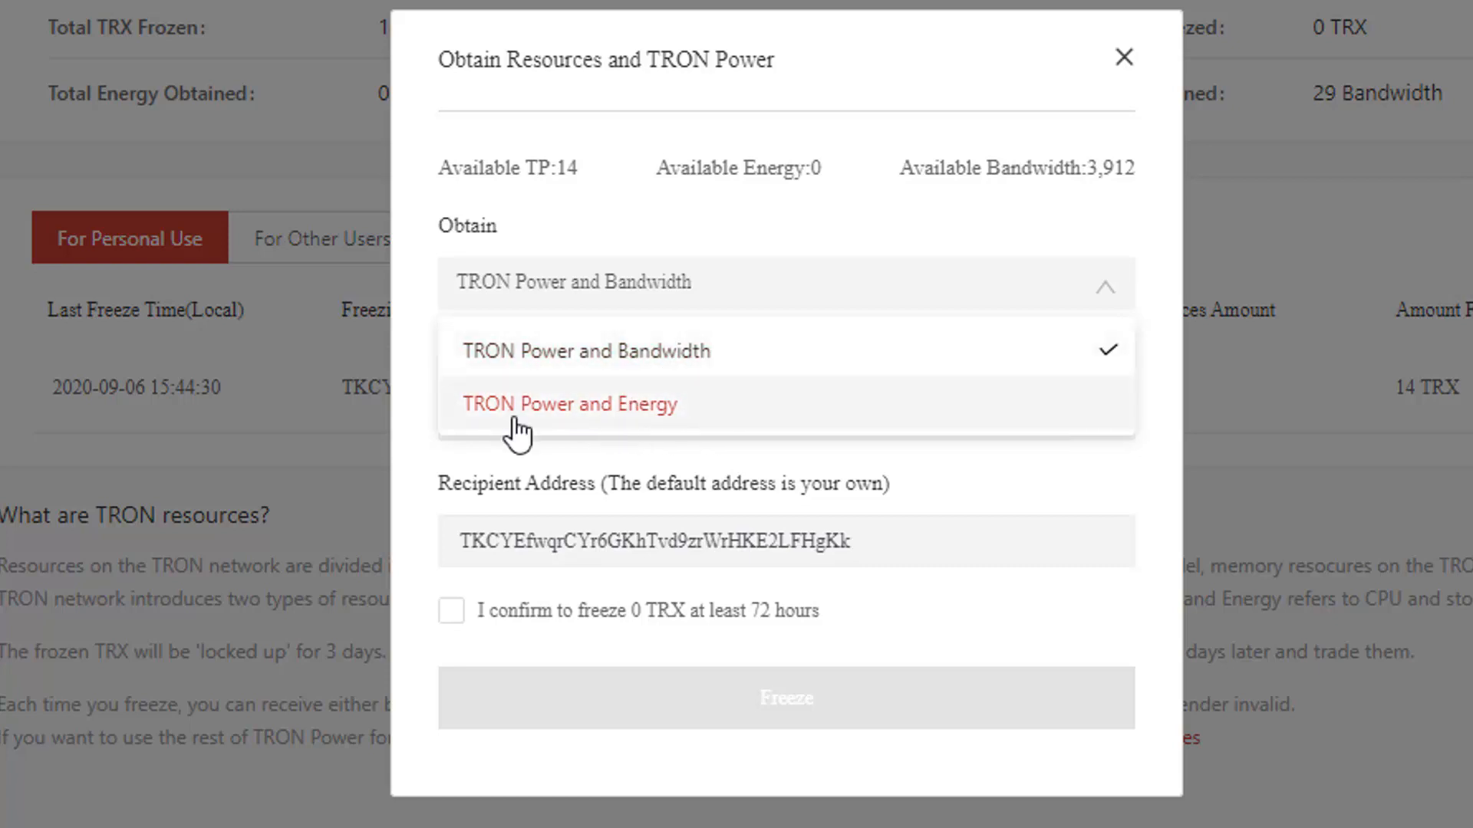
click(568, 405)
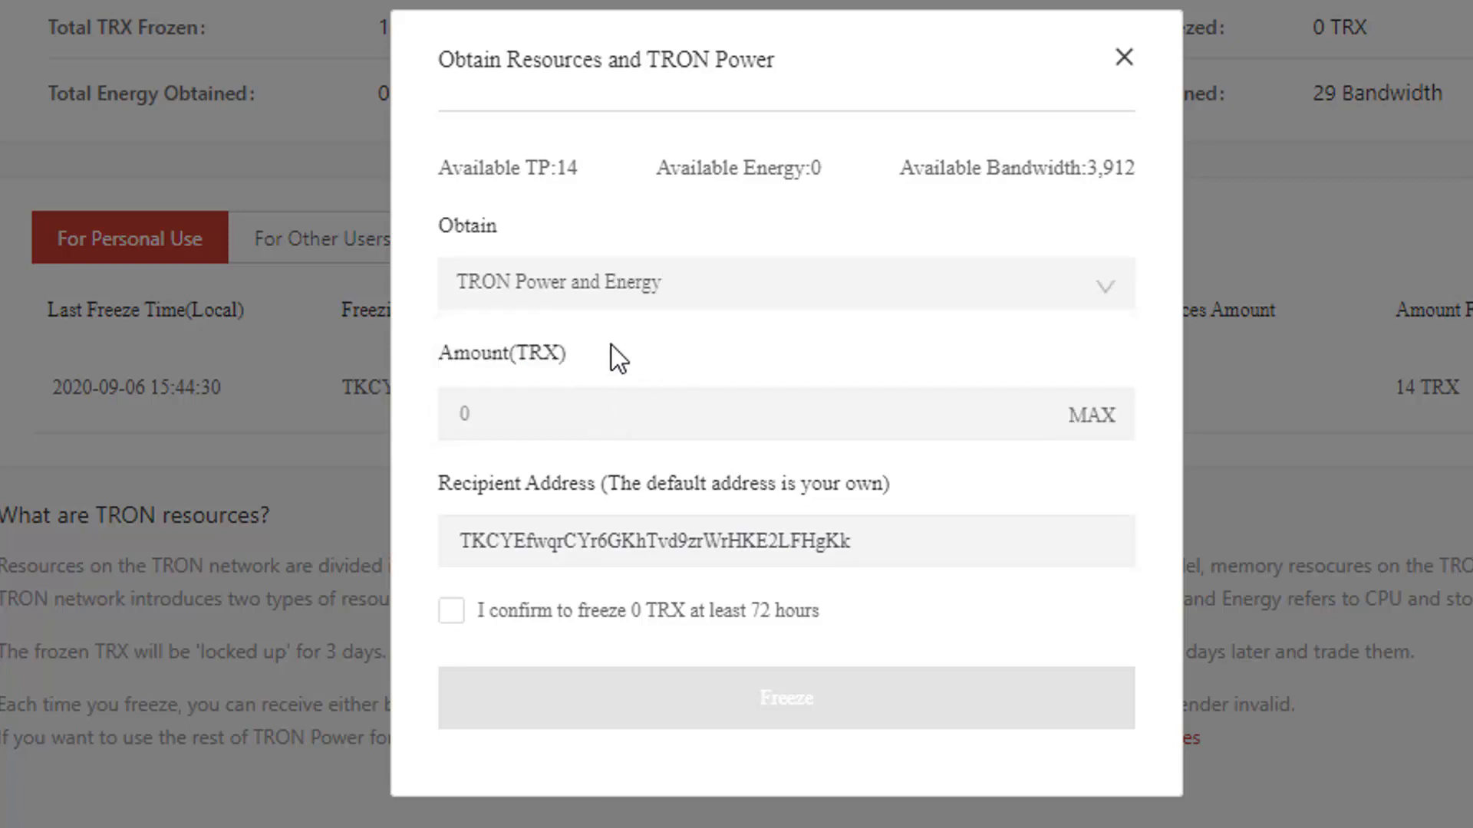
mouse_move(724, 312)
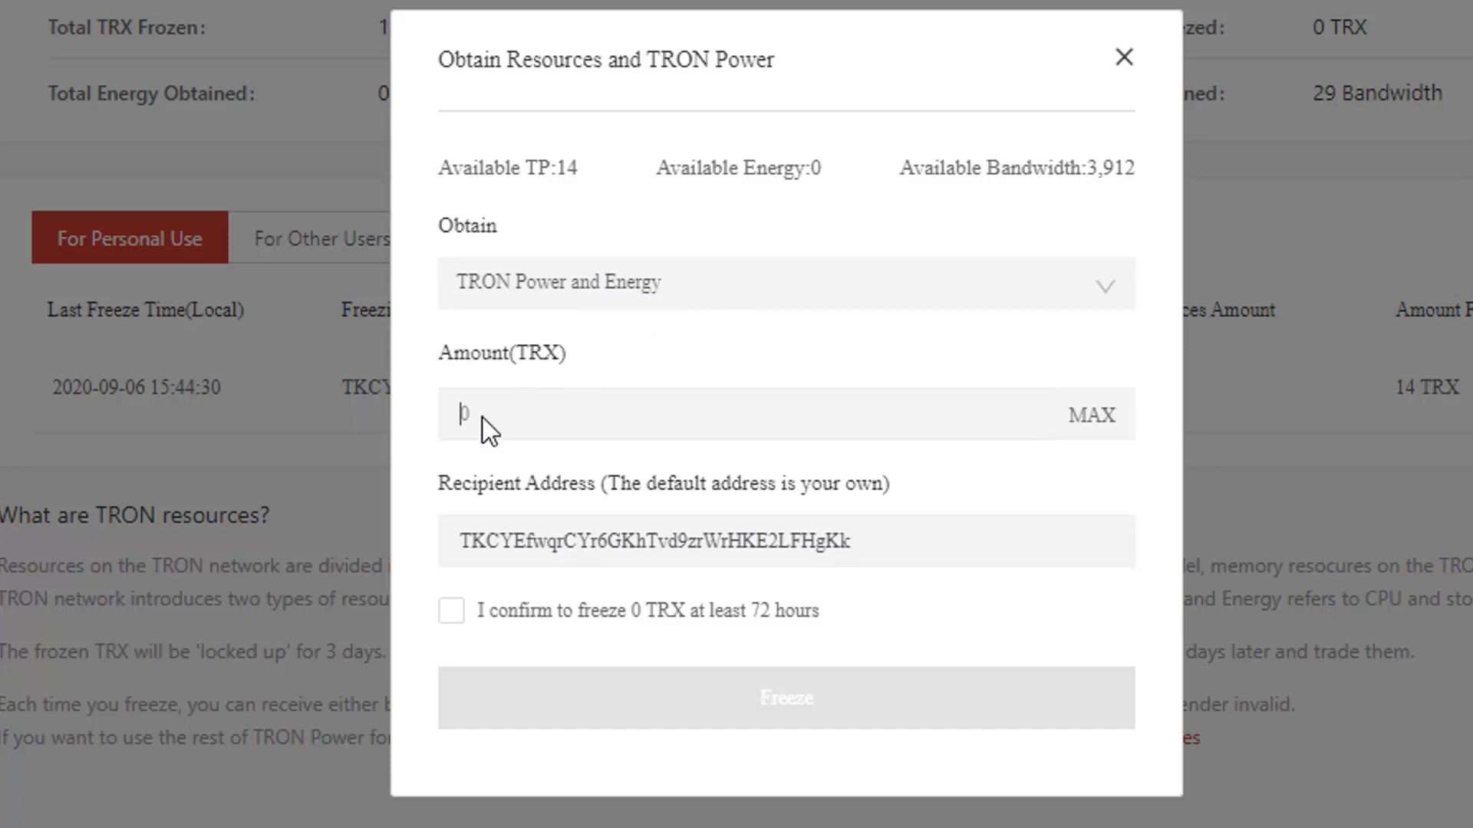
Step: Enter 5 TRX and tick the 72-hour lock confirmation, estimating 466.185 Energy
text(5)
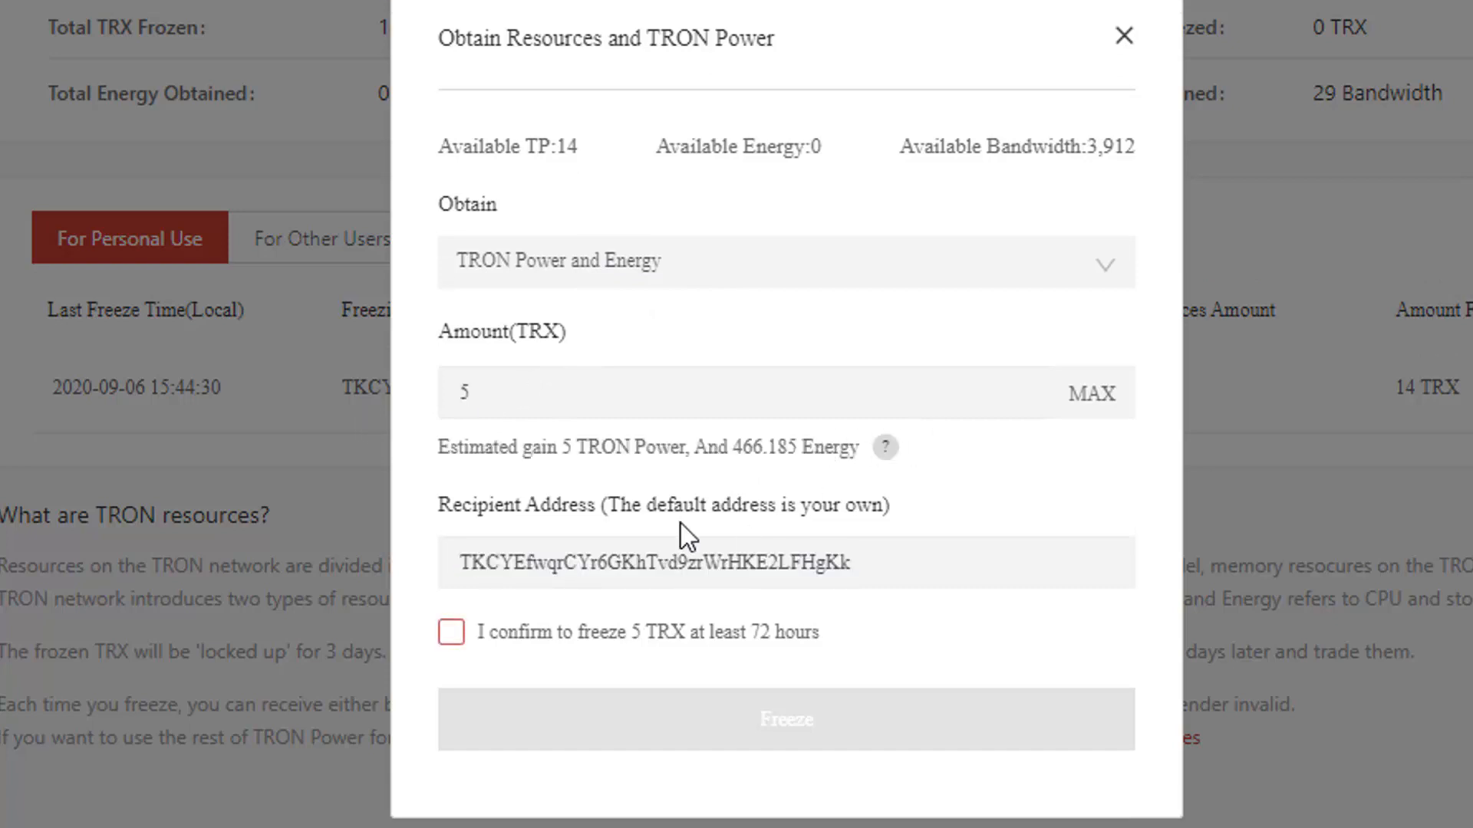
mouse_move(570, 197)
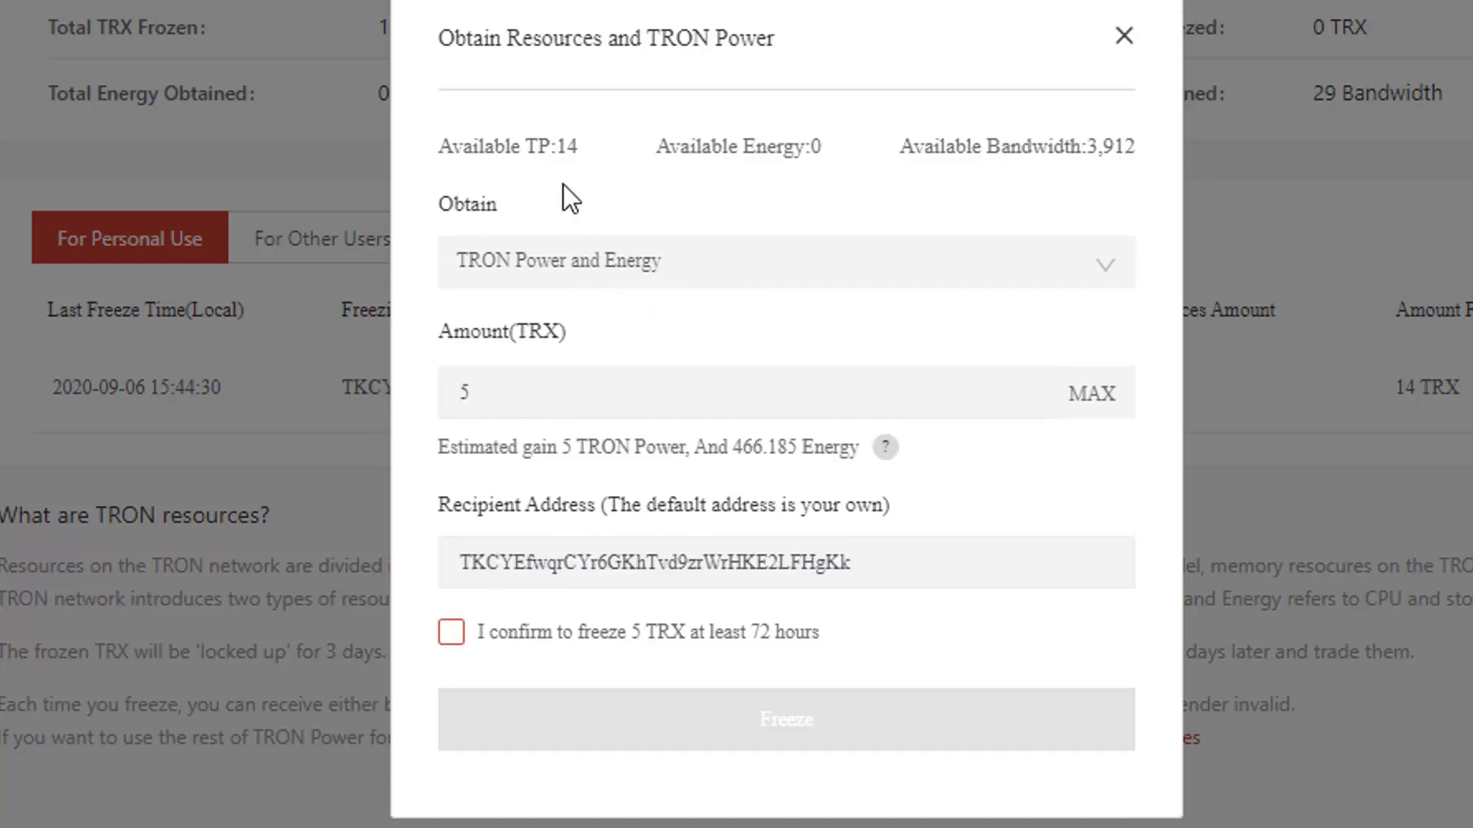
mouse_move(595, 330)
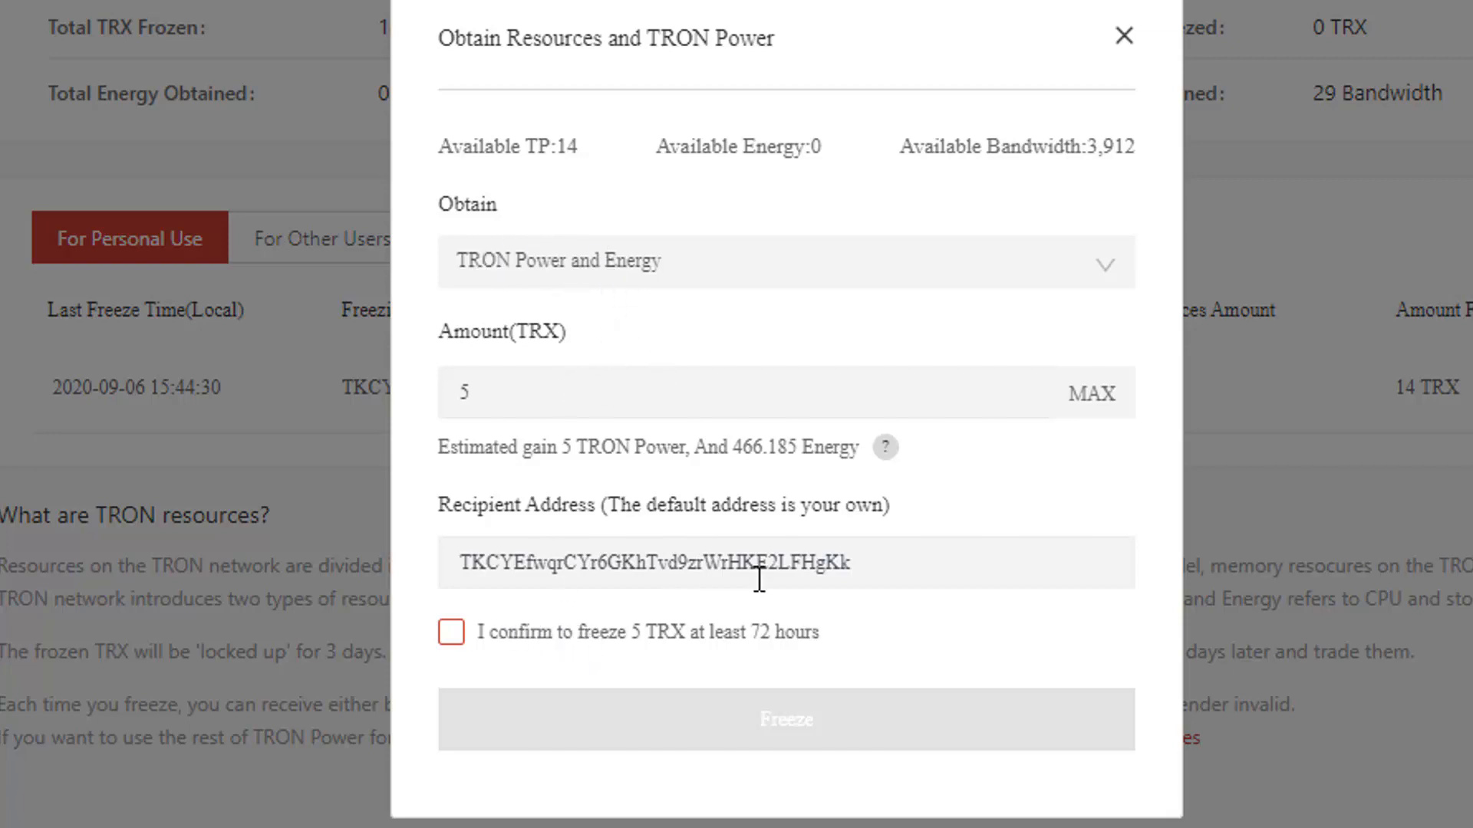
mouse_move(775, 614)
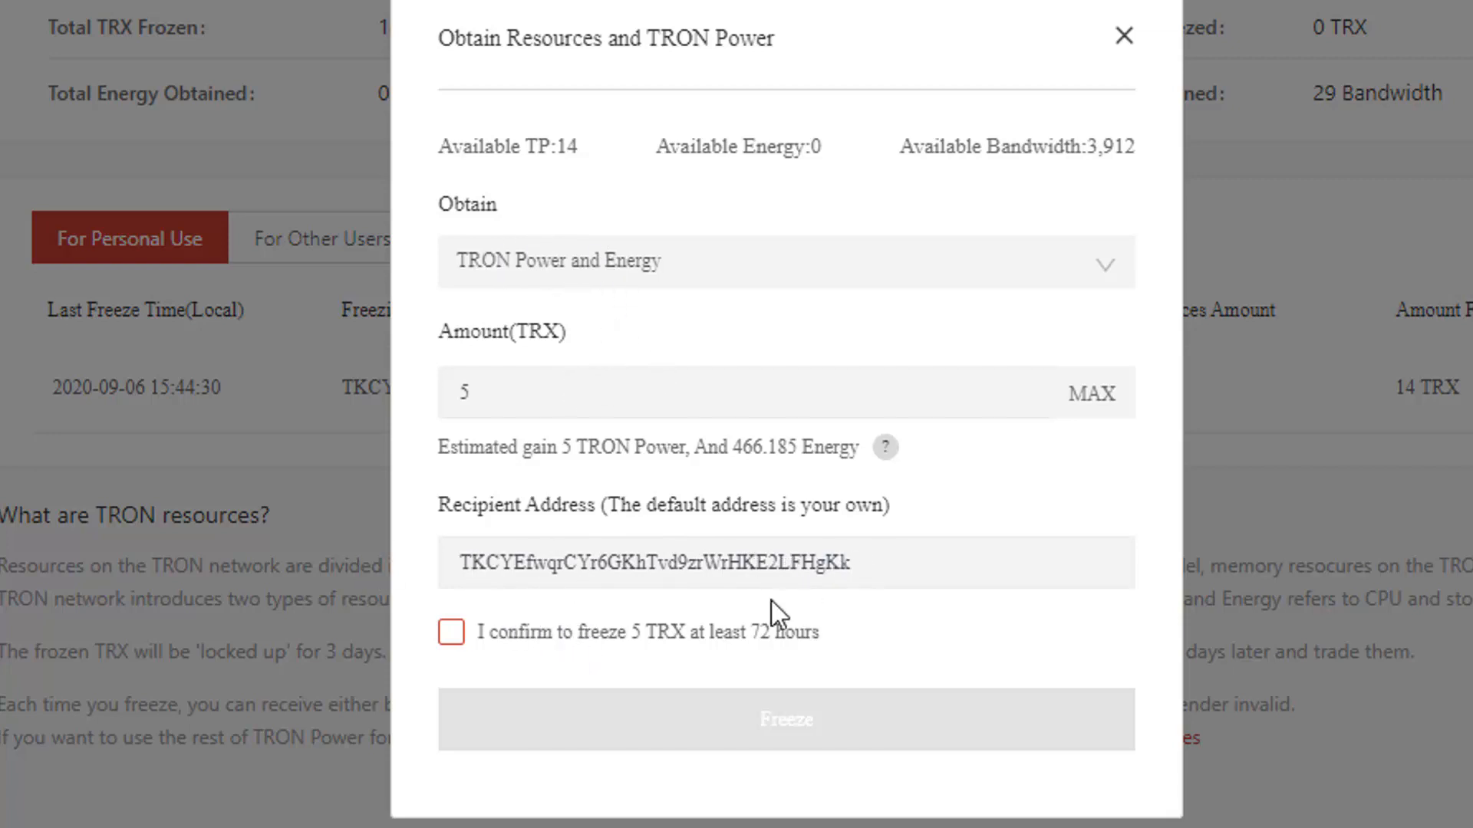
click(451, 632)
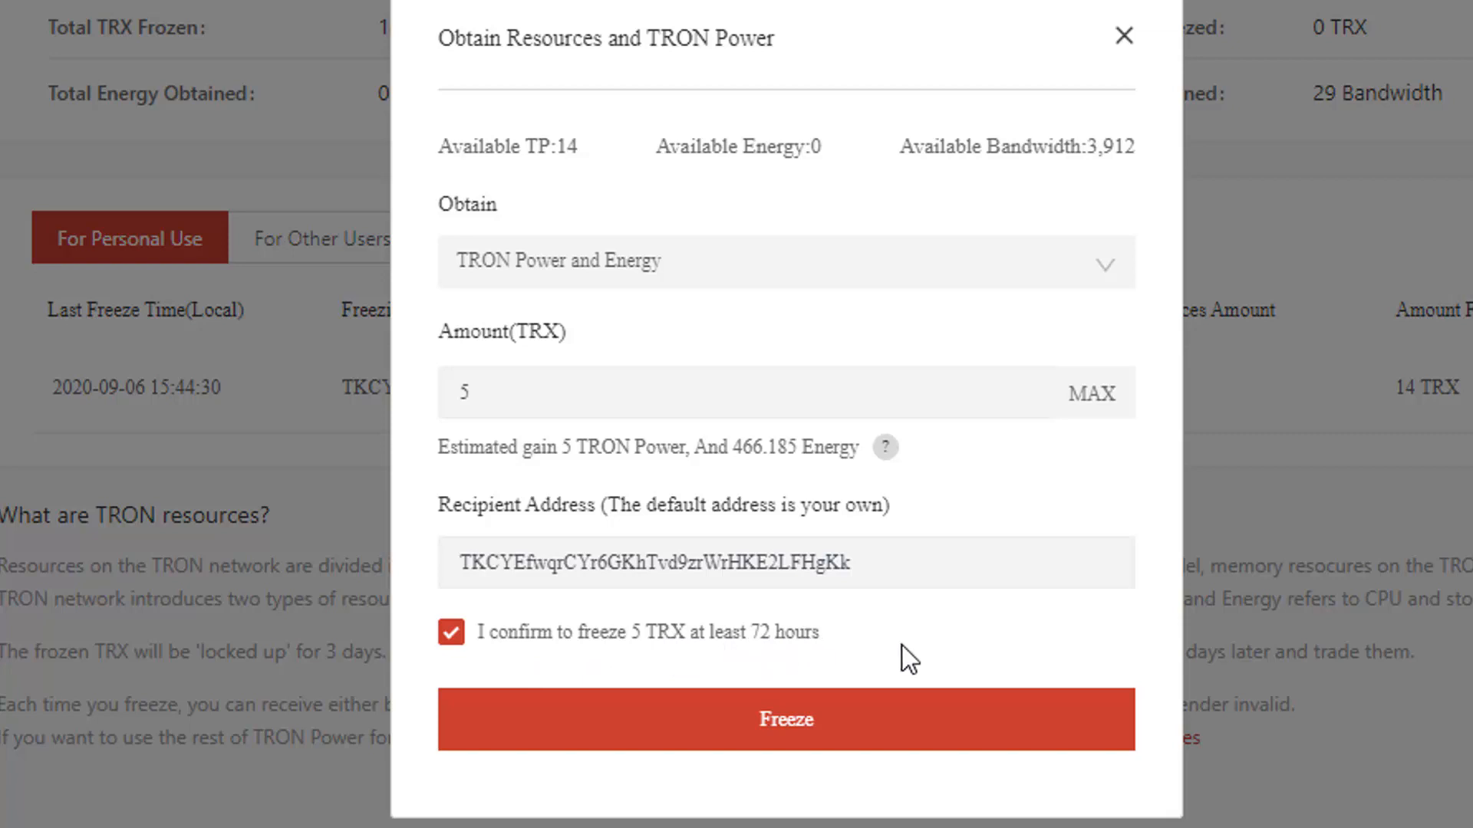
mouse_move(635, 411)
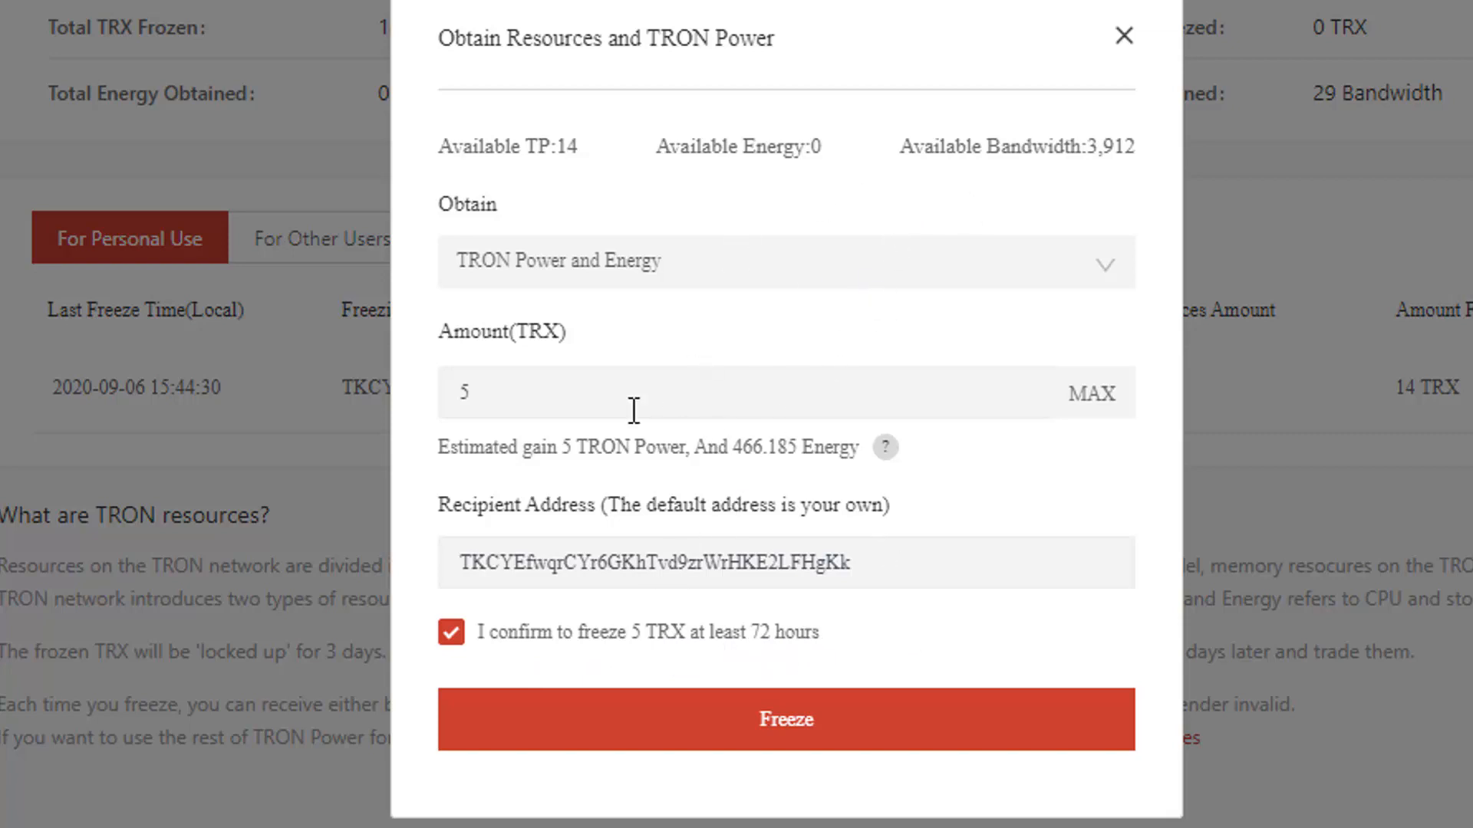
mouse_move(709, 421)
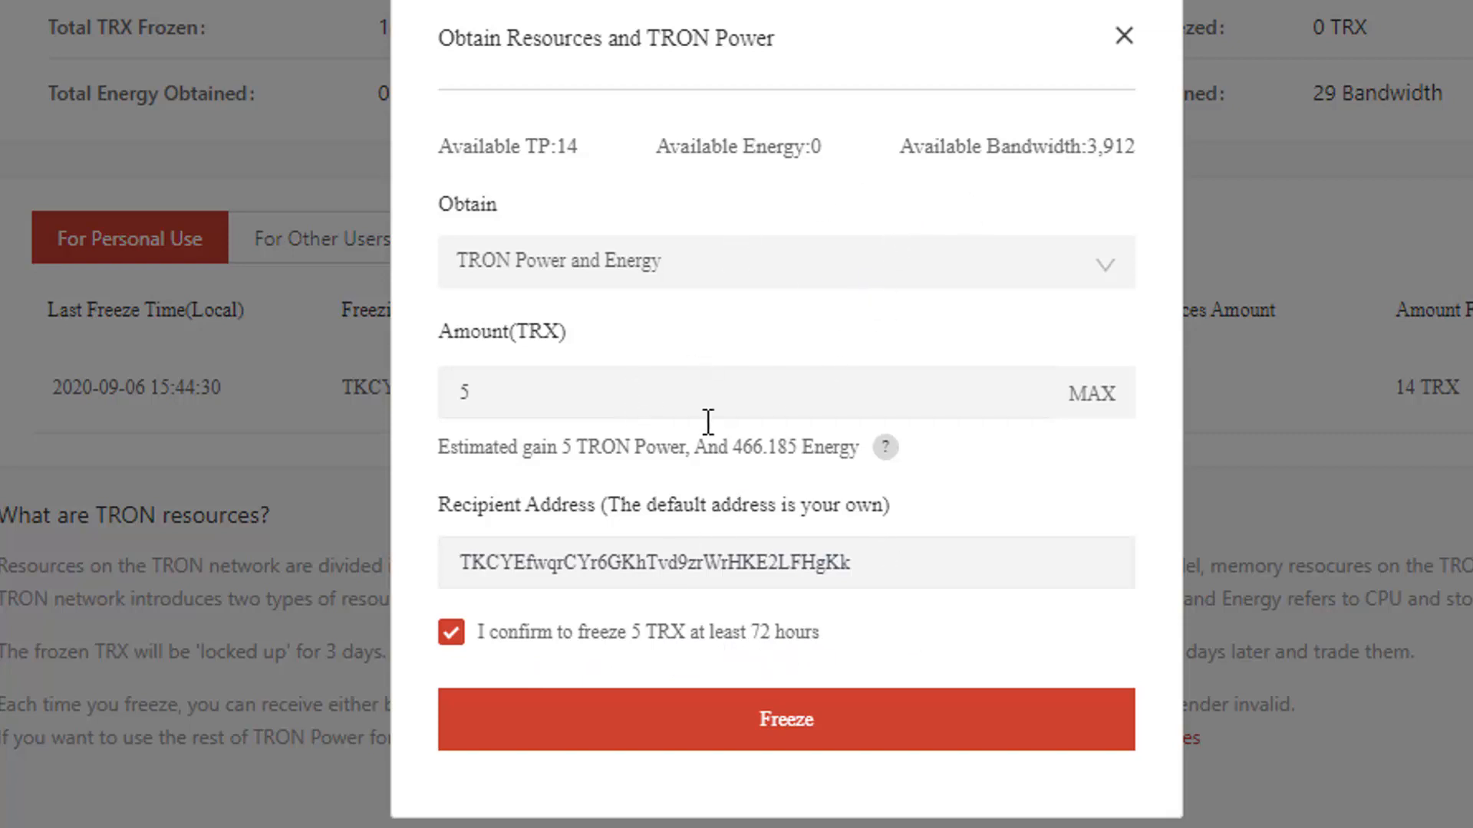
mouse_move(858, 666)
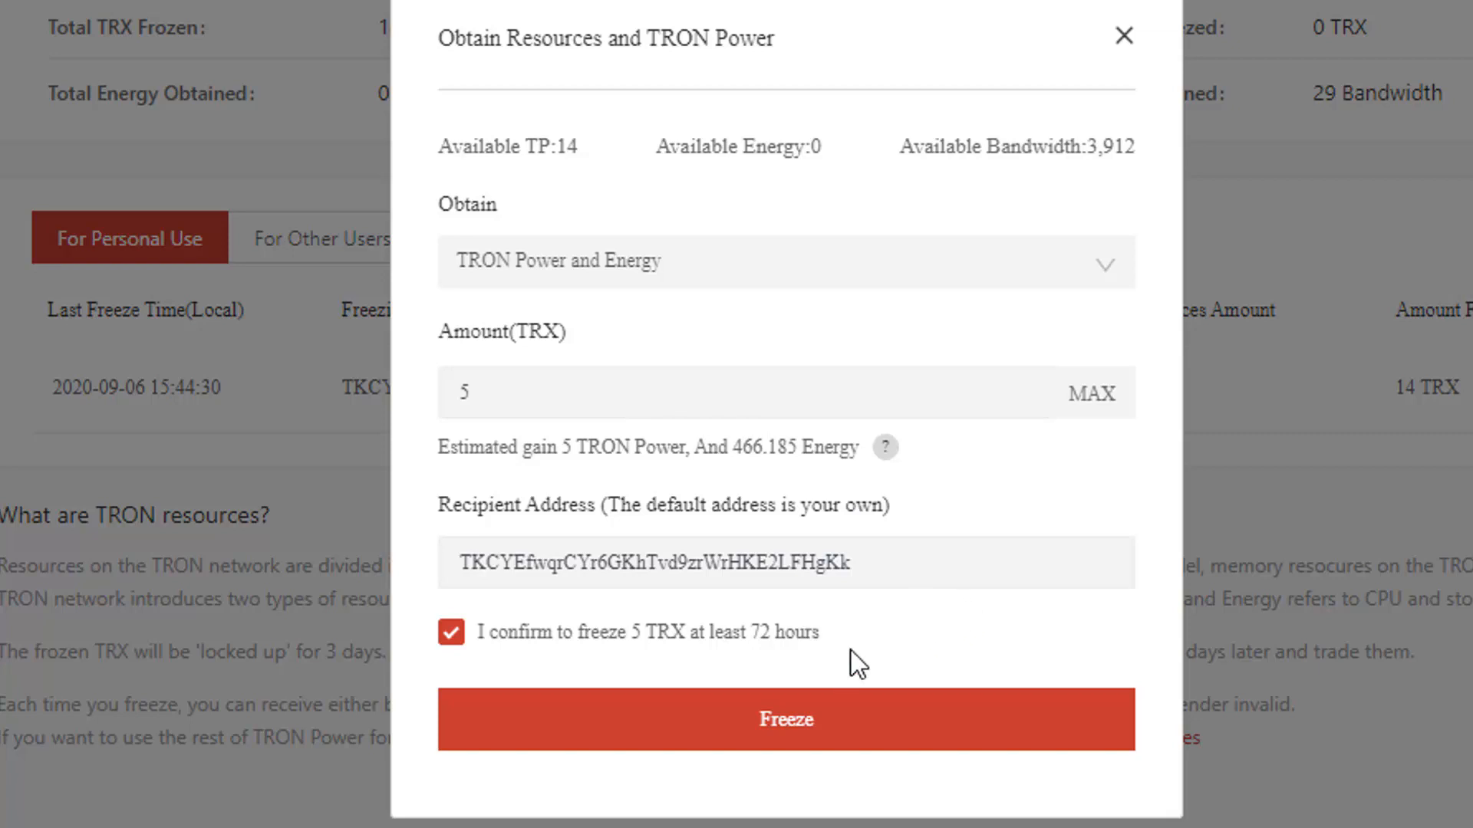
mouse_move(761, 446)
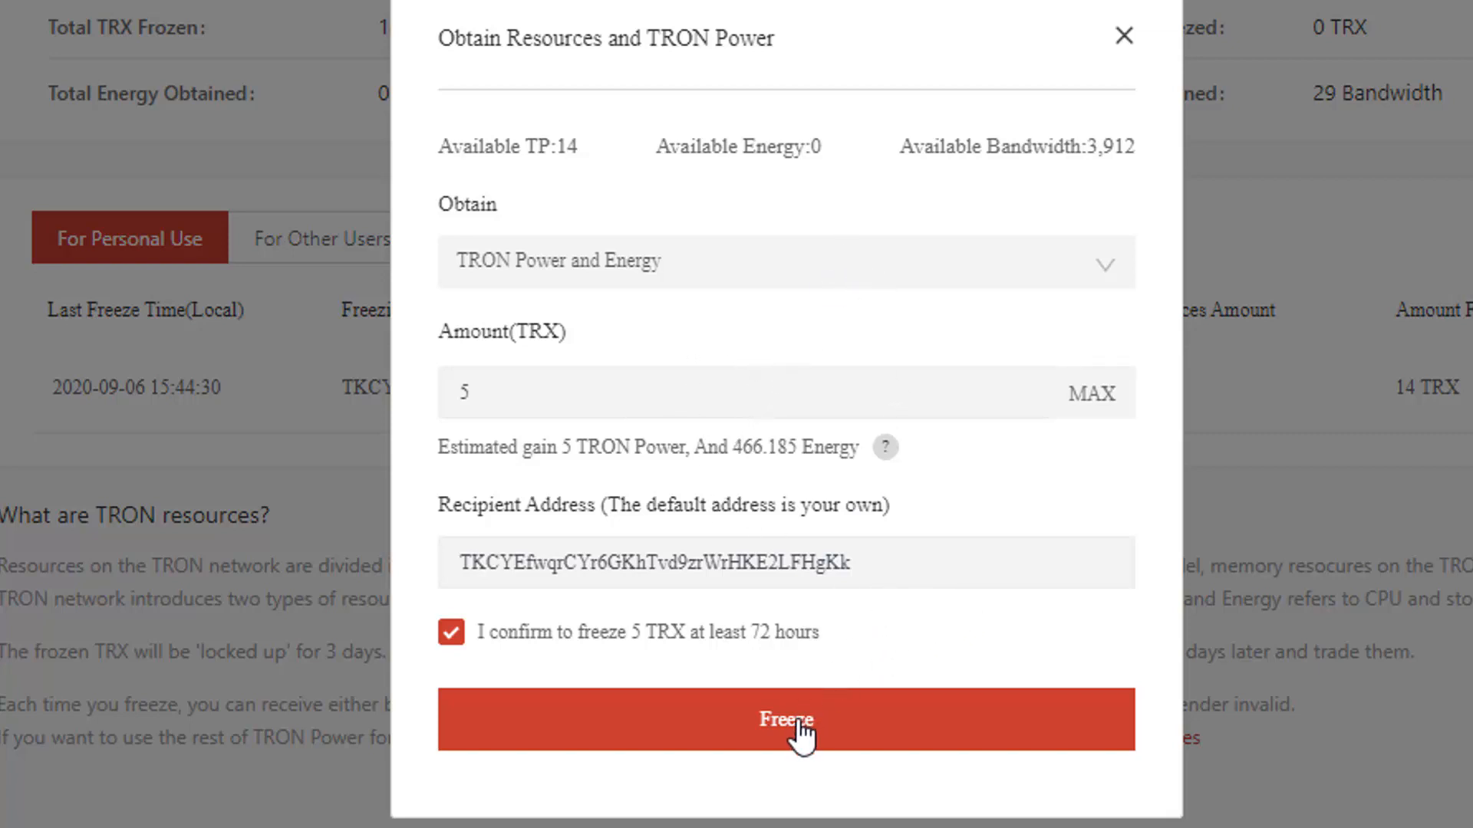
mouse_move(883, 437)
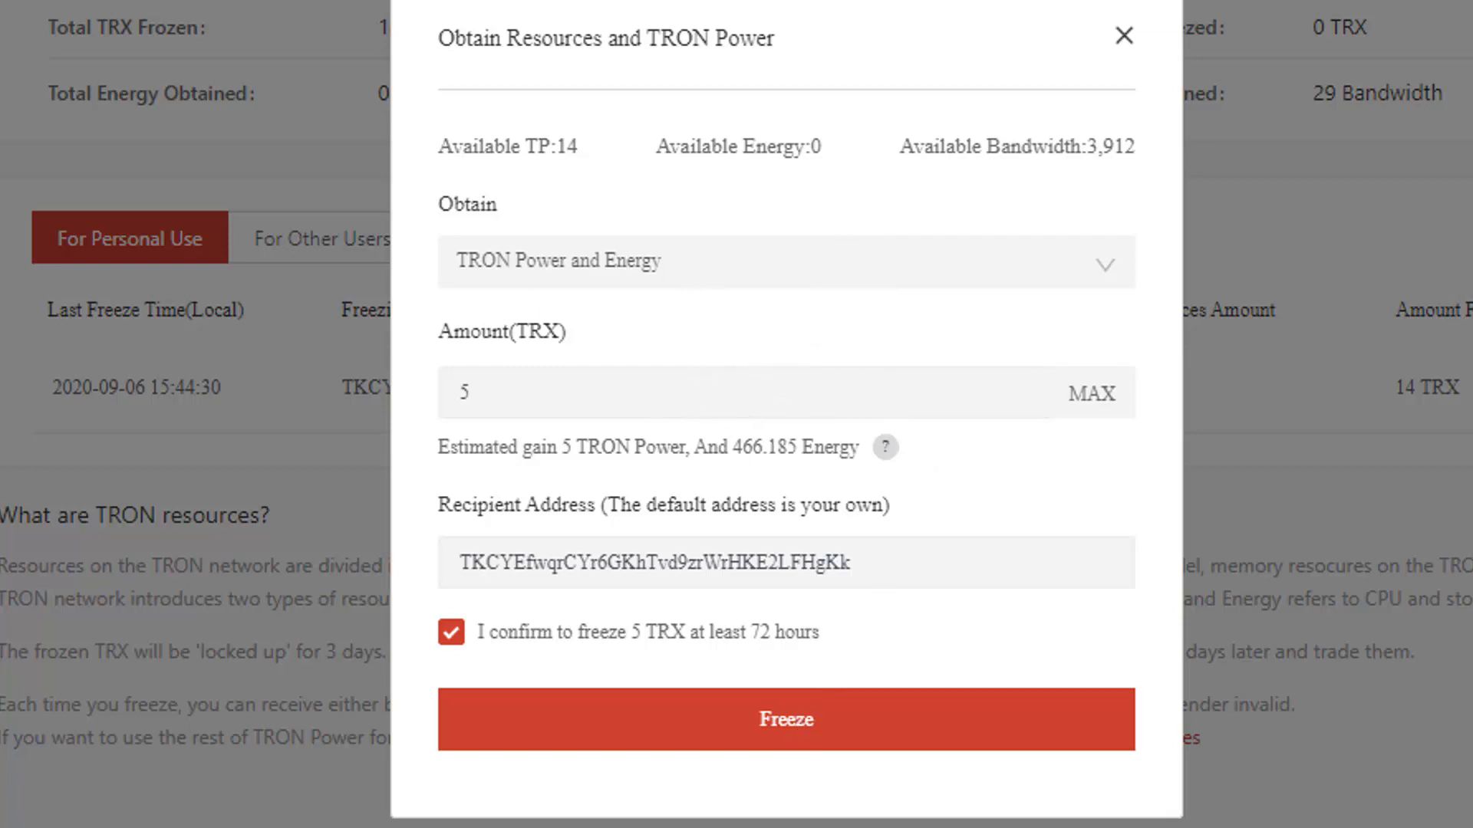
Step: Freeze the 5 TRX and dismiss the 'Tokens Frozen' notice, leaving Energy at 466
click(786, 720)
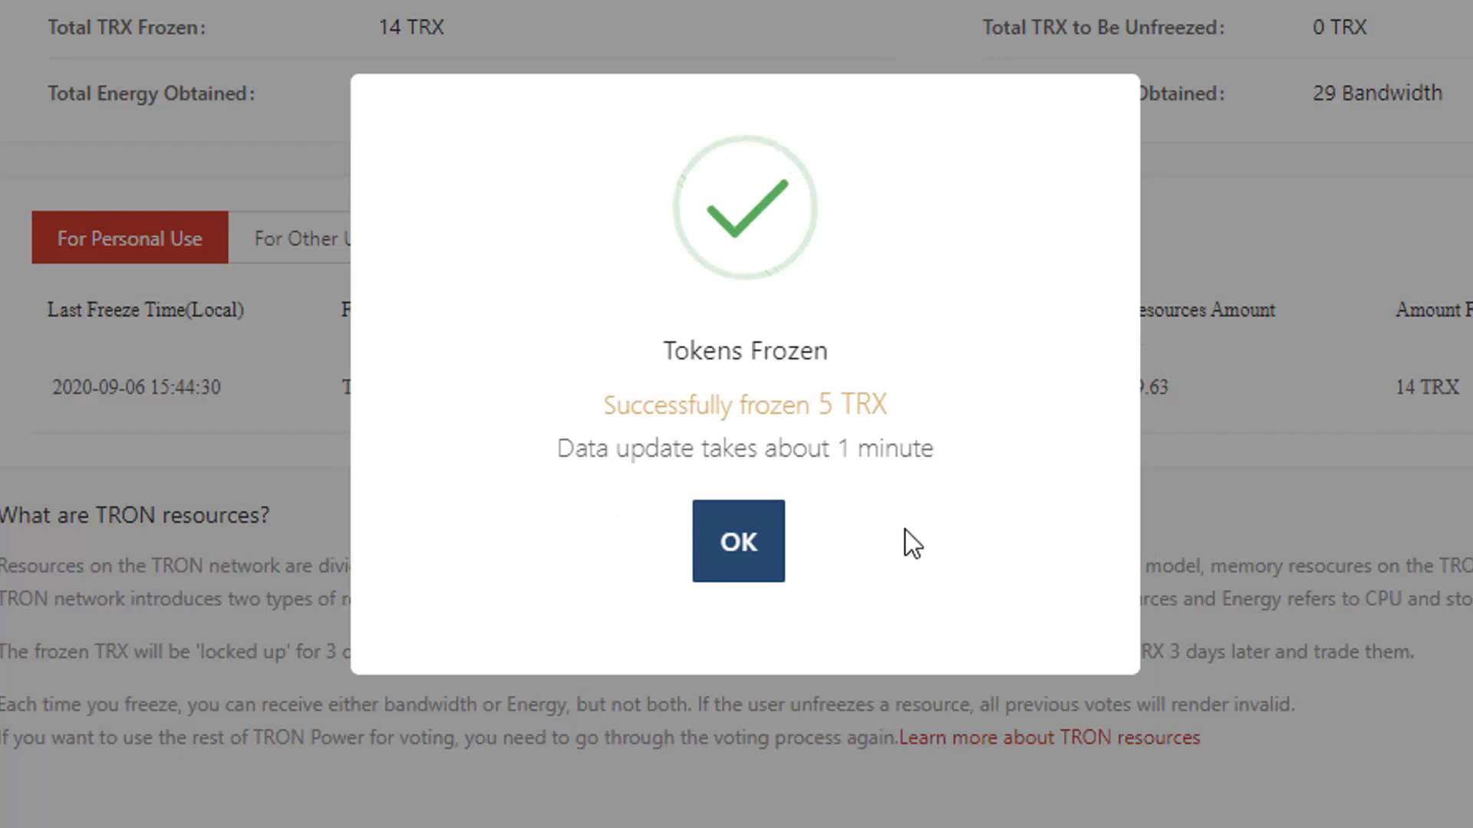
click(737, 541)
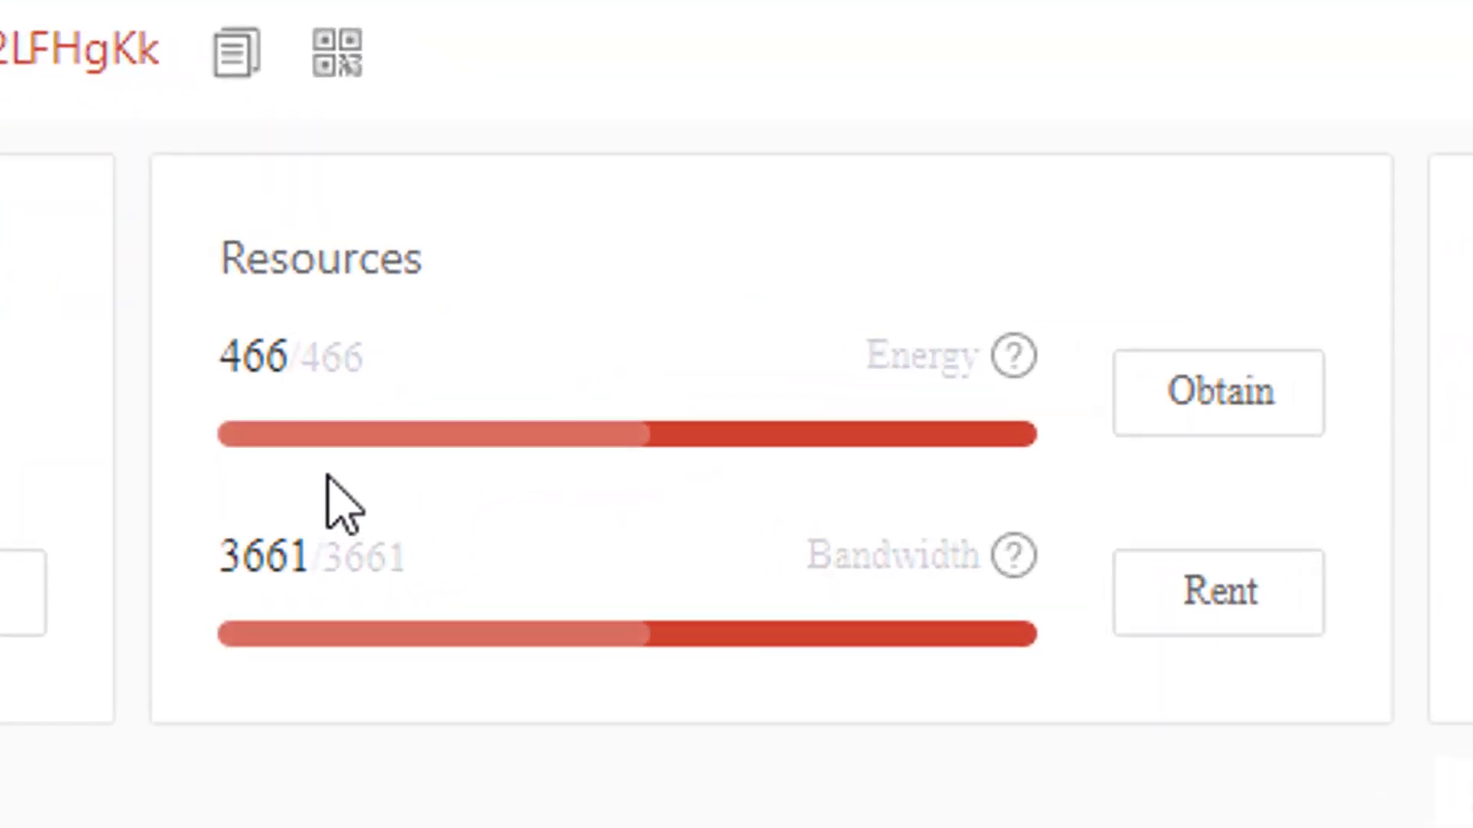
mouse_move(1014, 357)
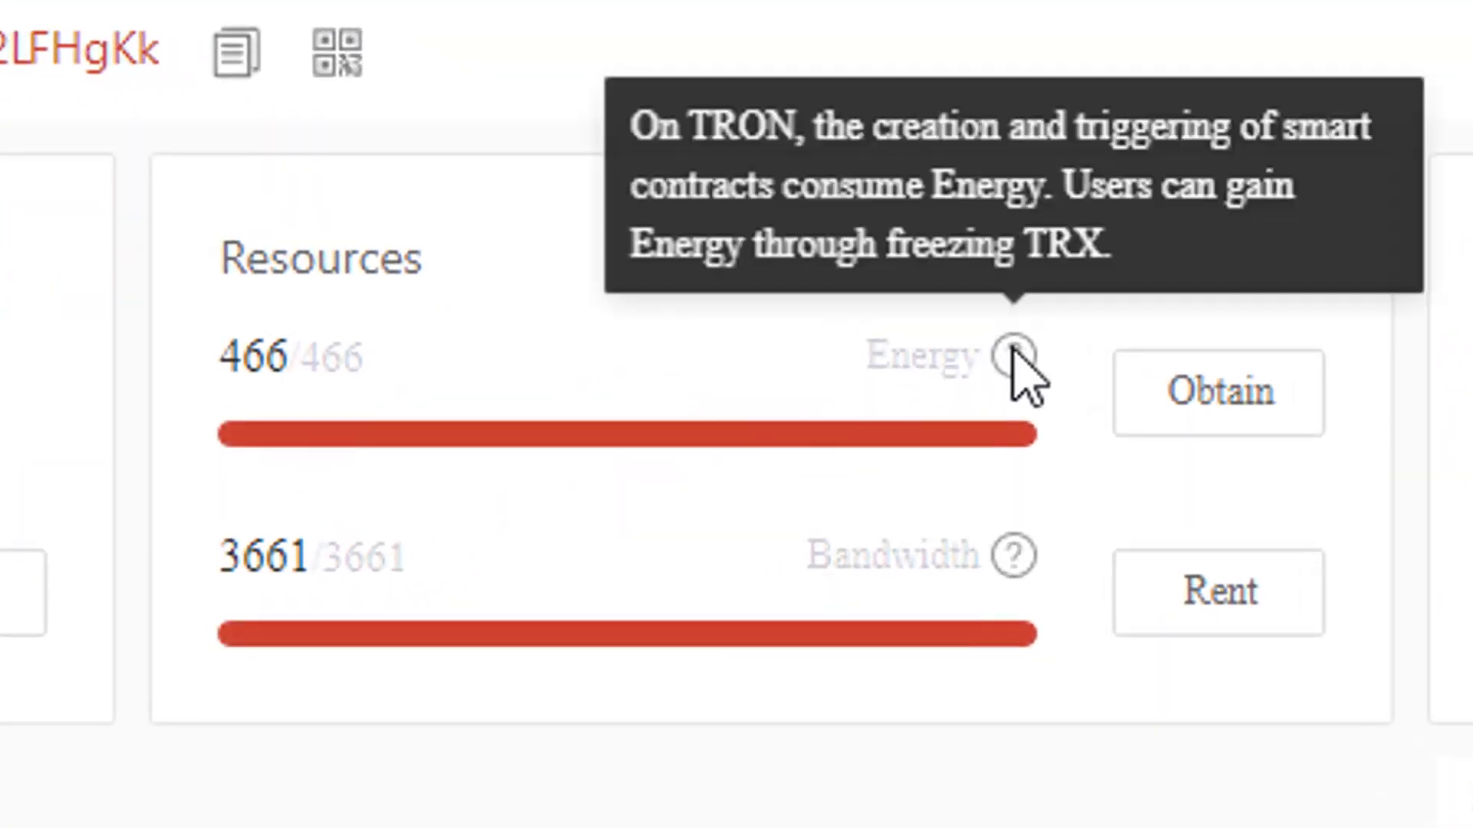
mouse_move(751, 639)
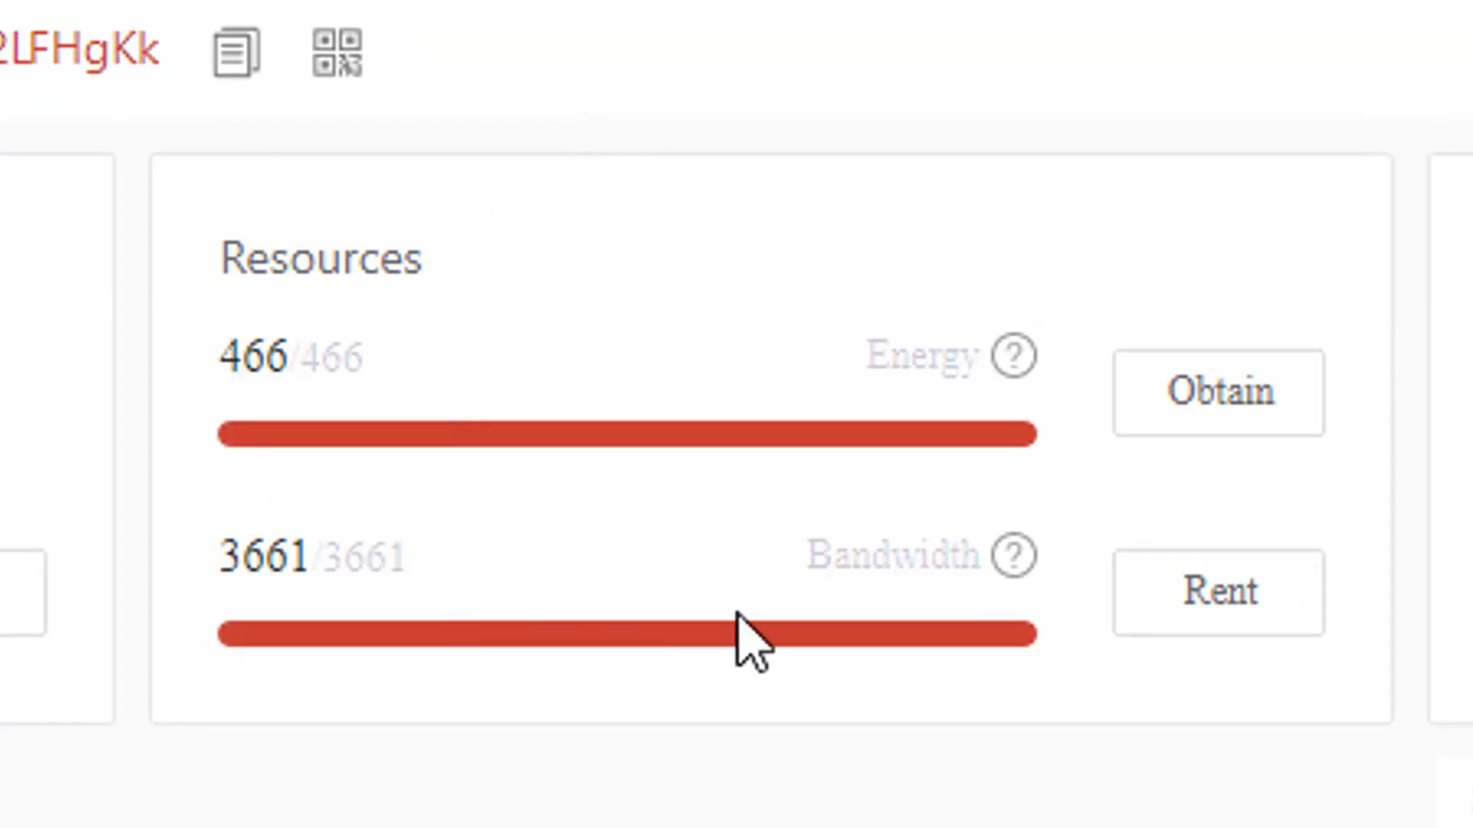
mouse_move(1009, 553)
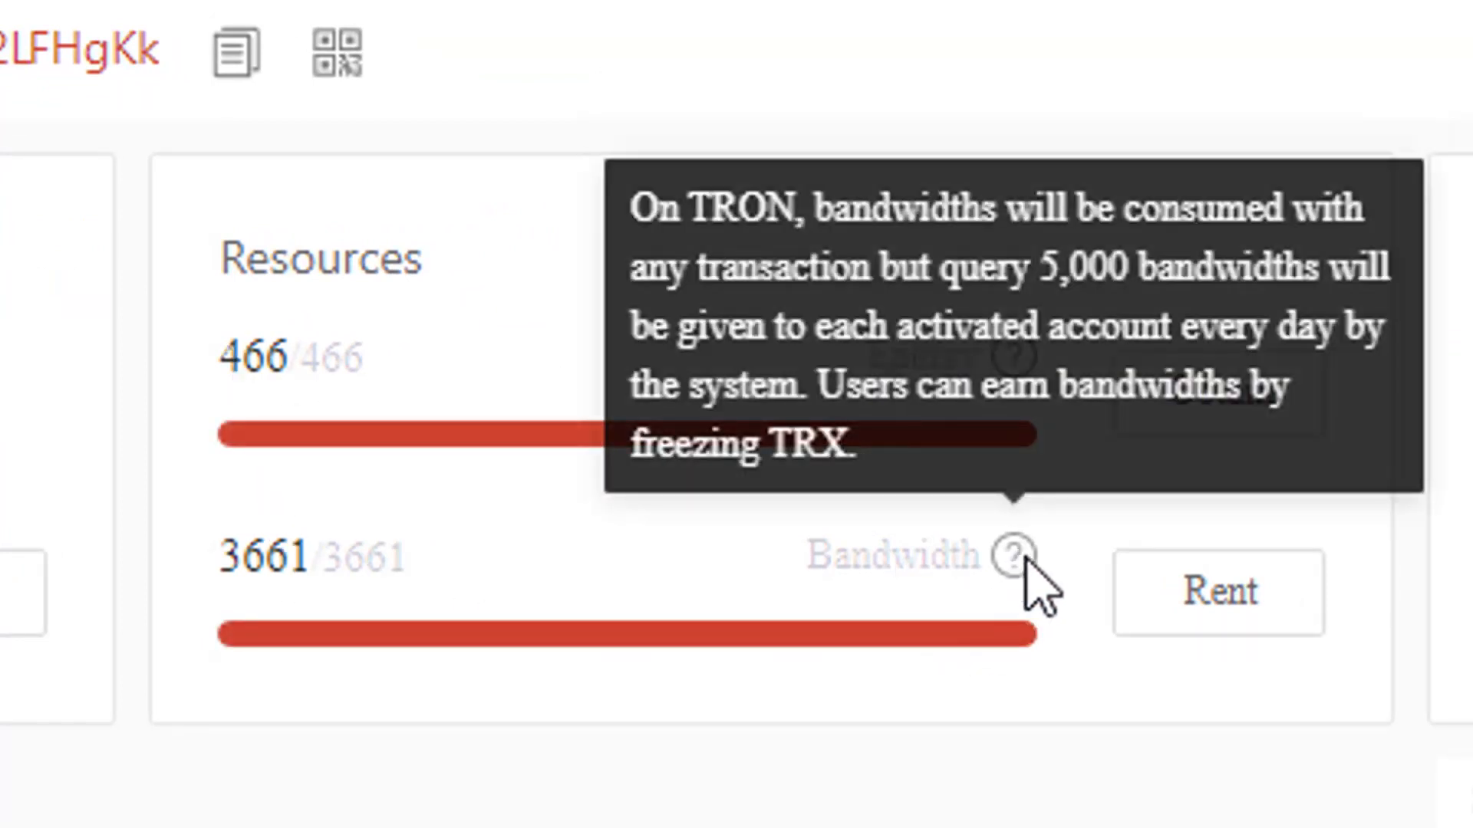
mouse_move(643, 587)
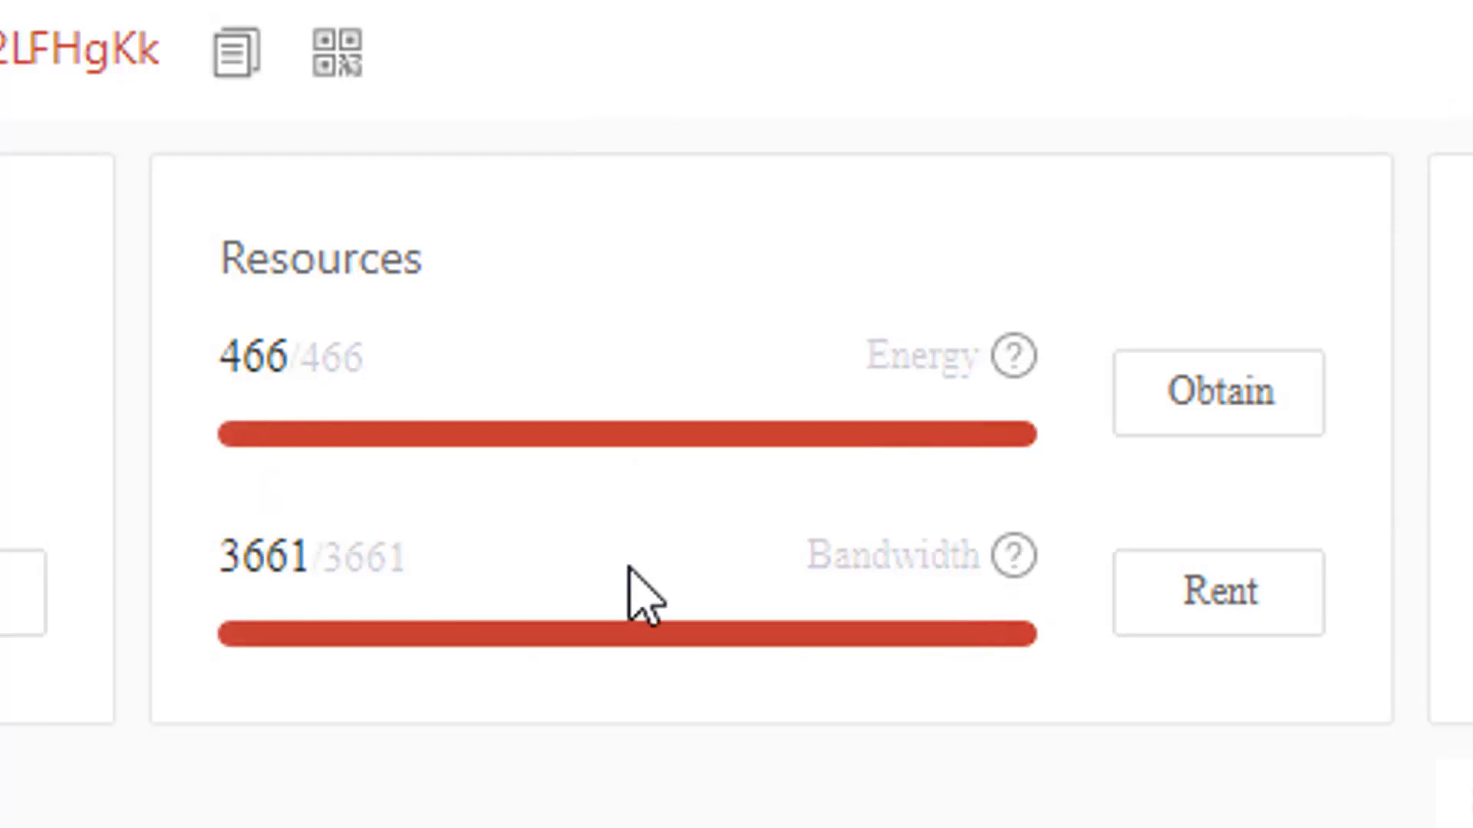
mouse_move(930, 554)
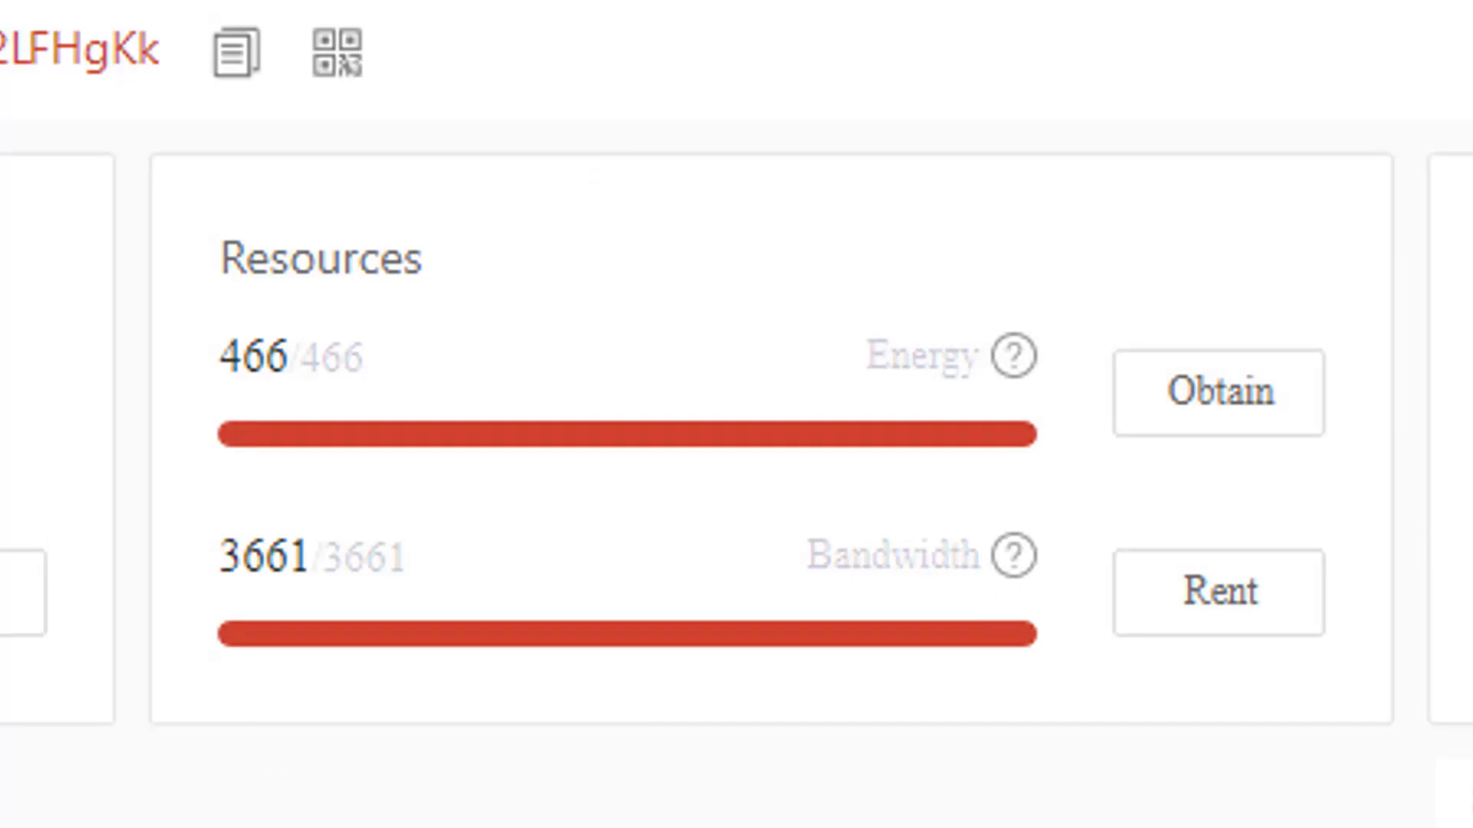
mouse_move(512, 460)
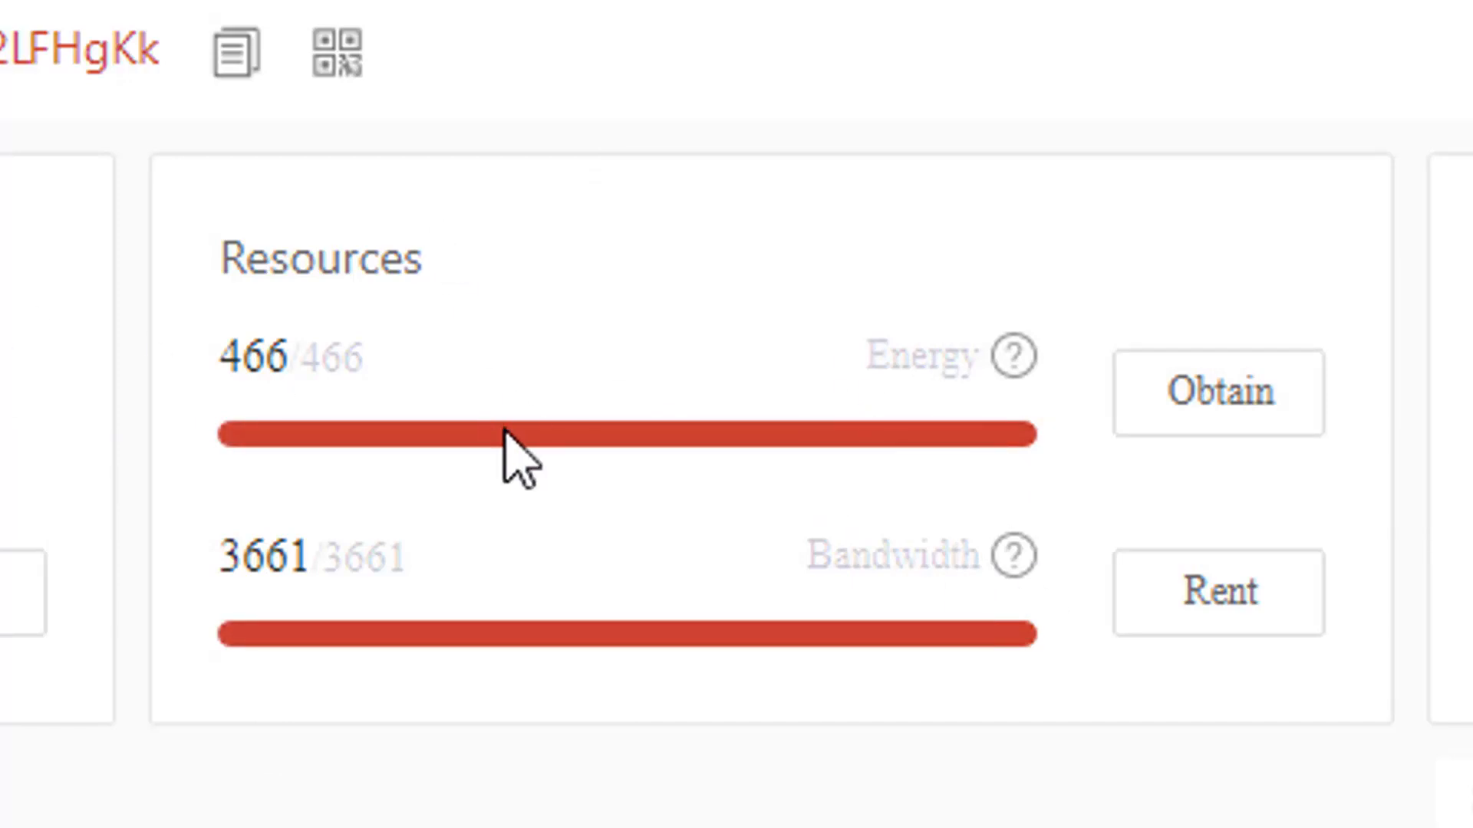
mouse_move(521, 432)
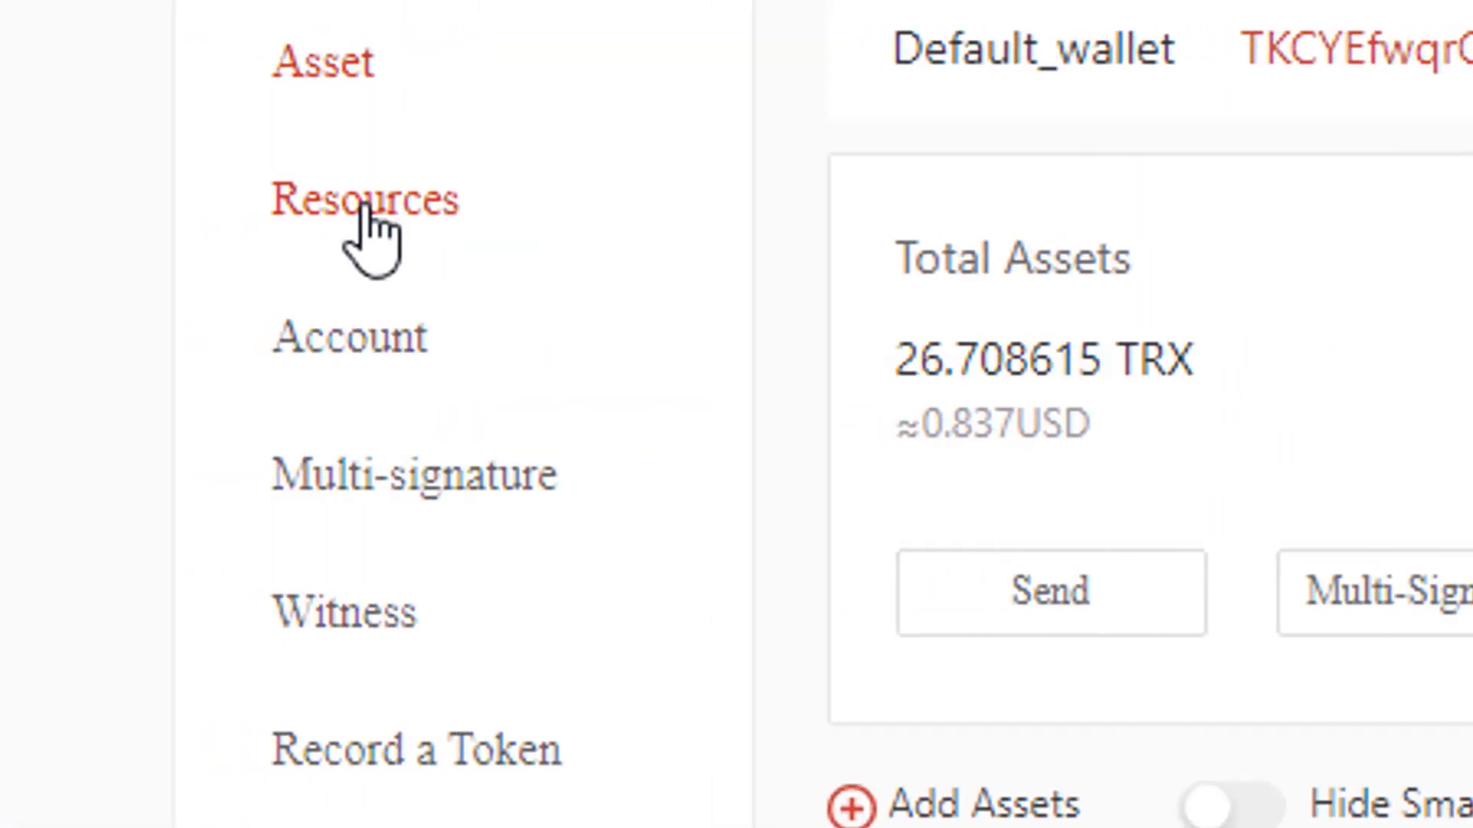
Step: From Resources, open Obtain for 5 TRX toward TRON Power and Bandwidth, confirming the 72-hour lock
click(364, 198)
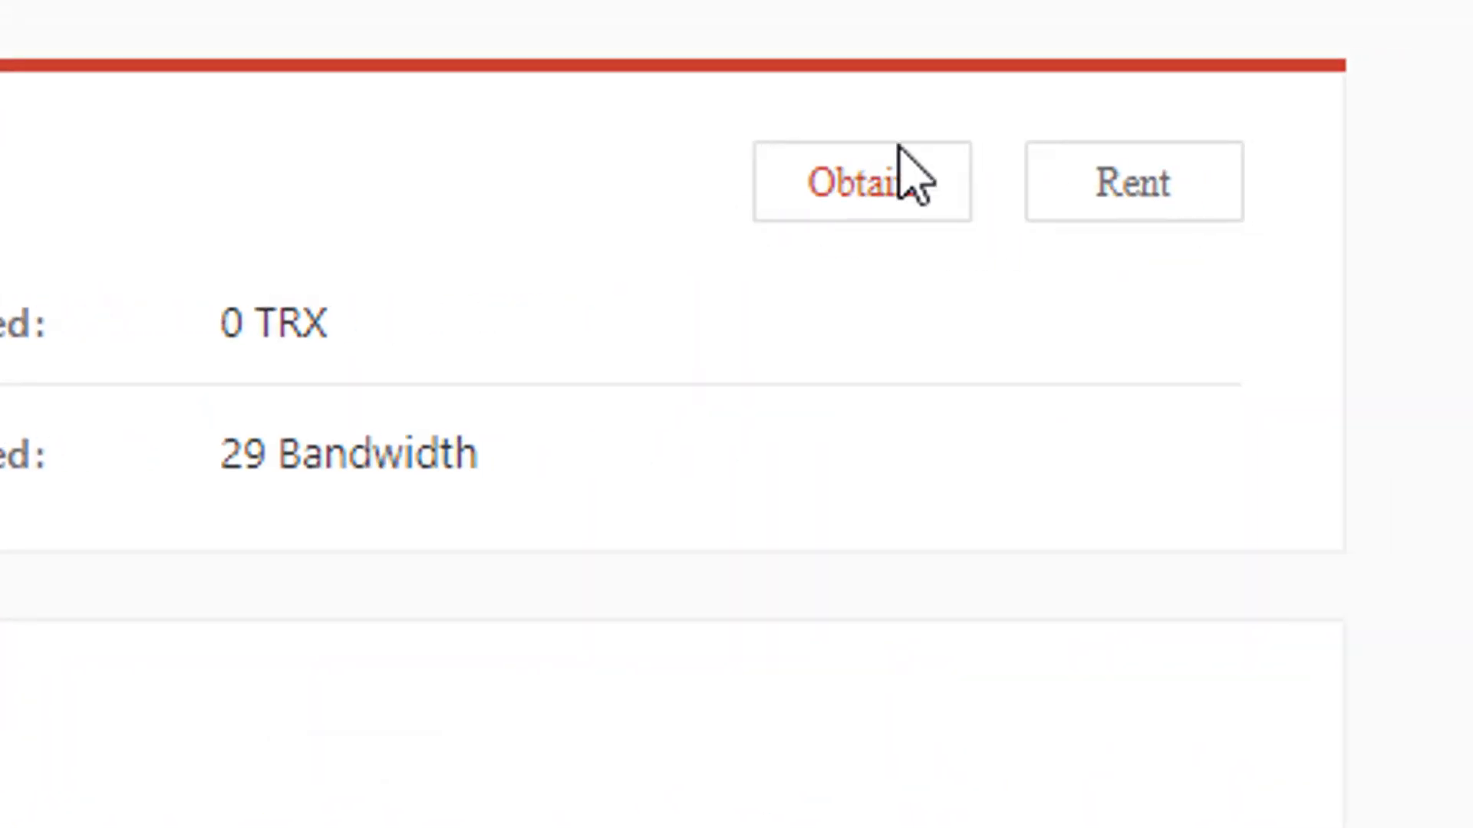
mouse_move(896, 202)
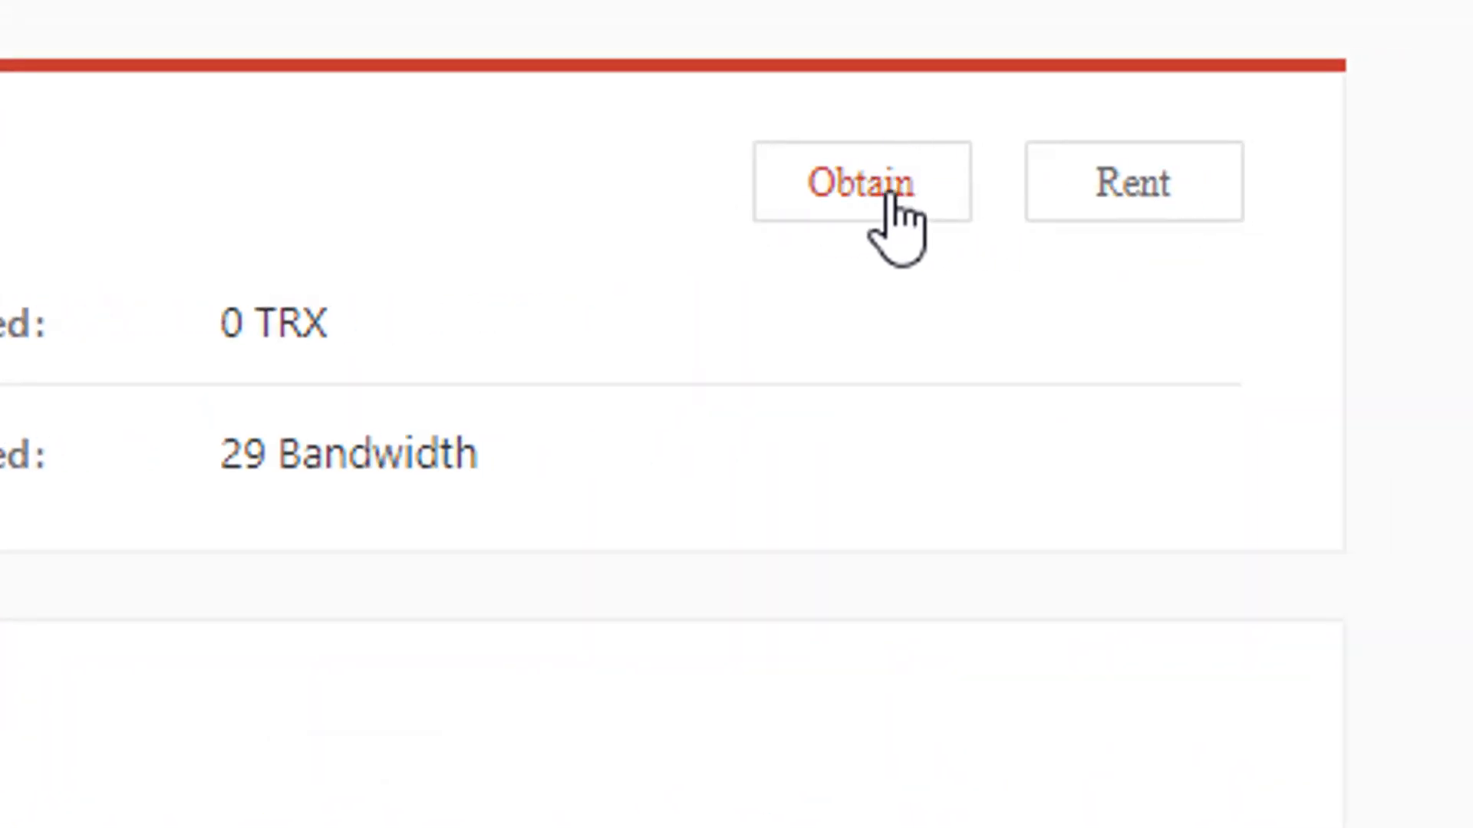
click(861, 181)
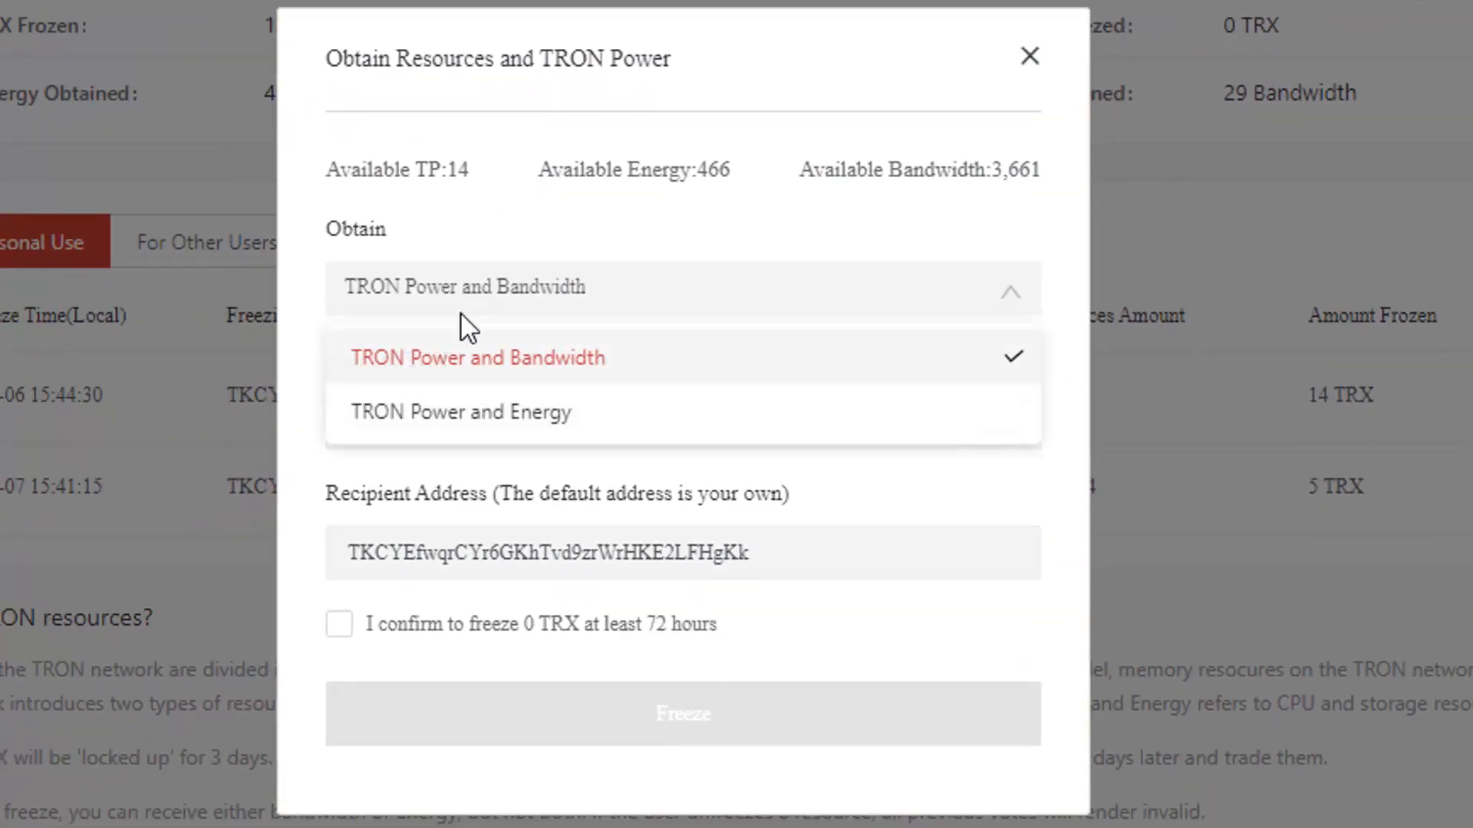
mouse_move(533, 371)
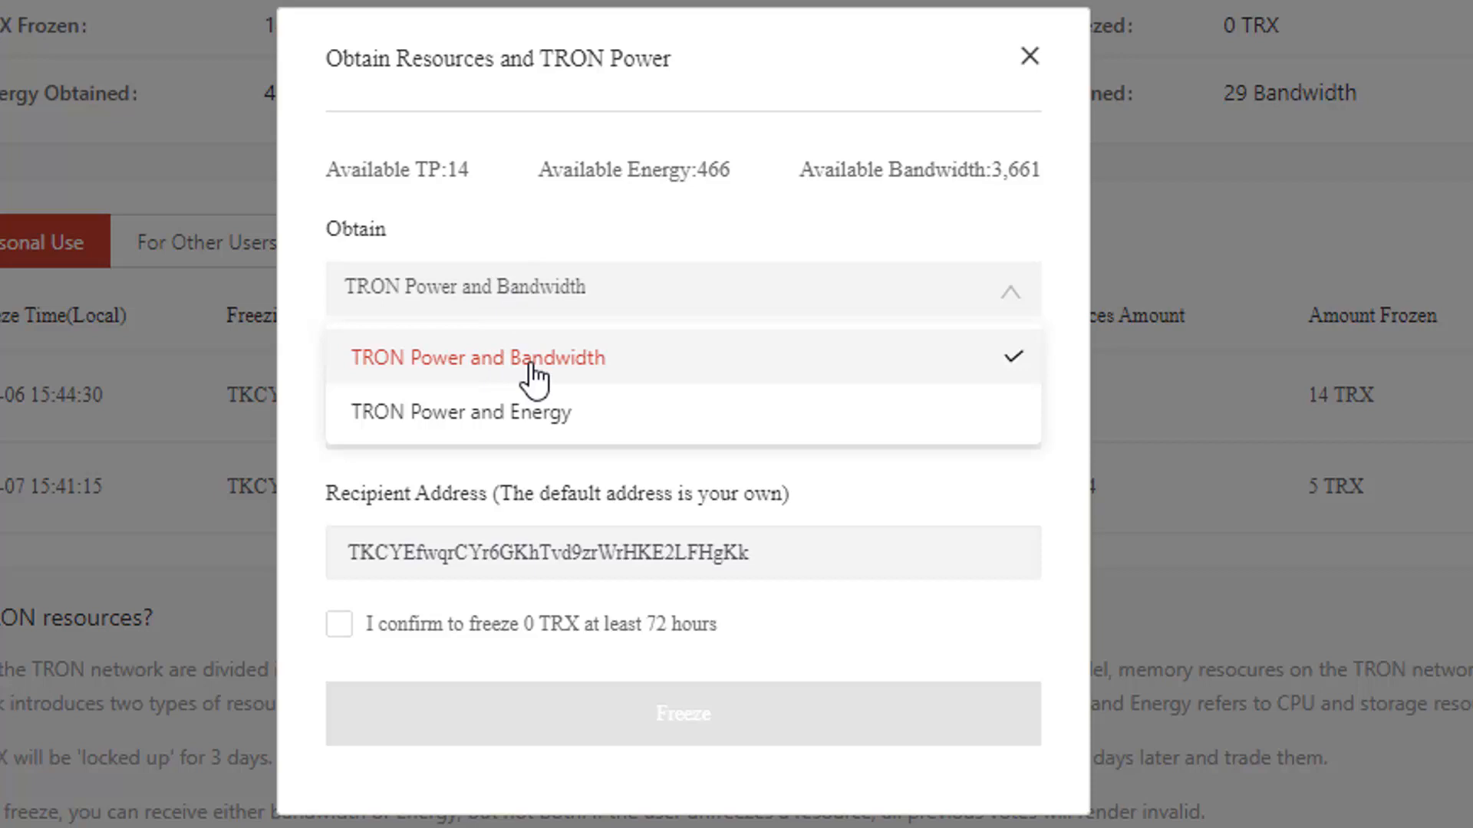
mouse_move(535, 422)
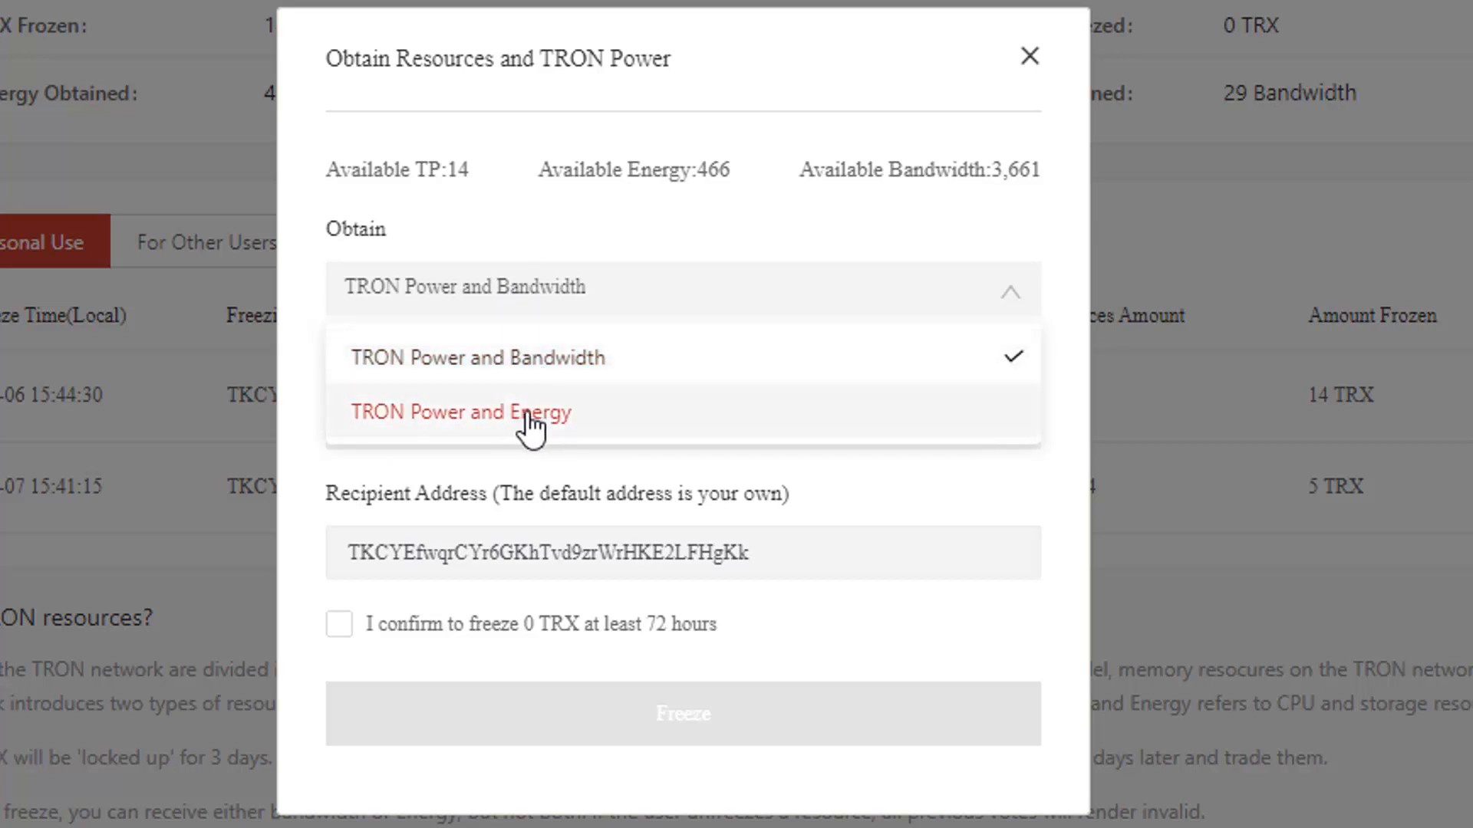
click(462, 412)
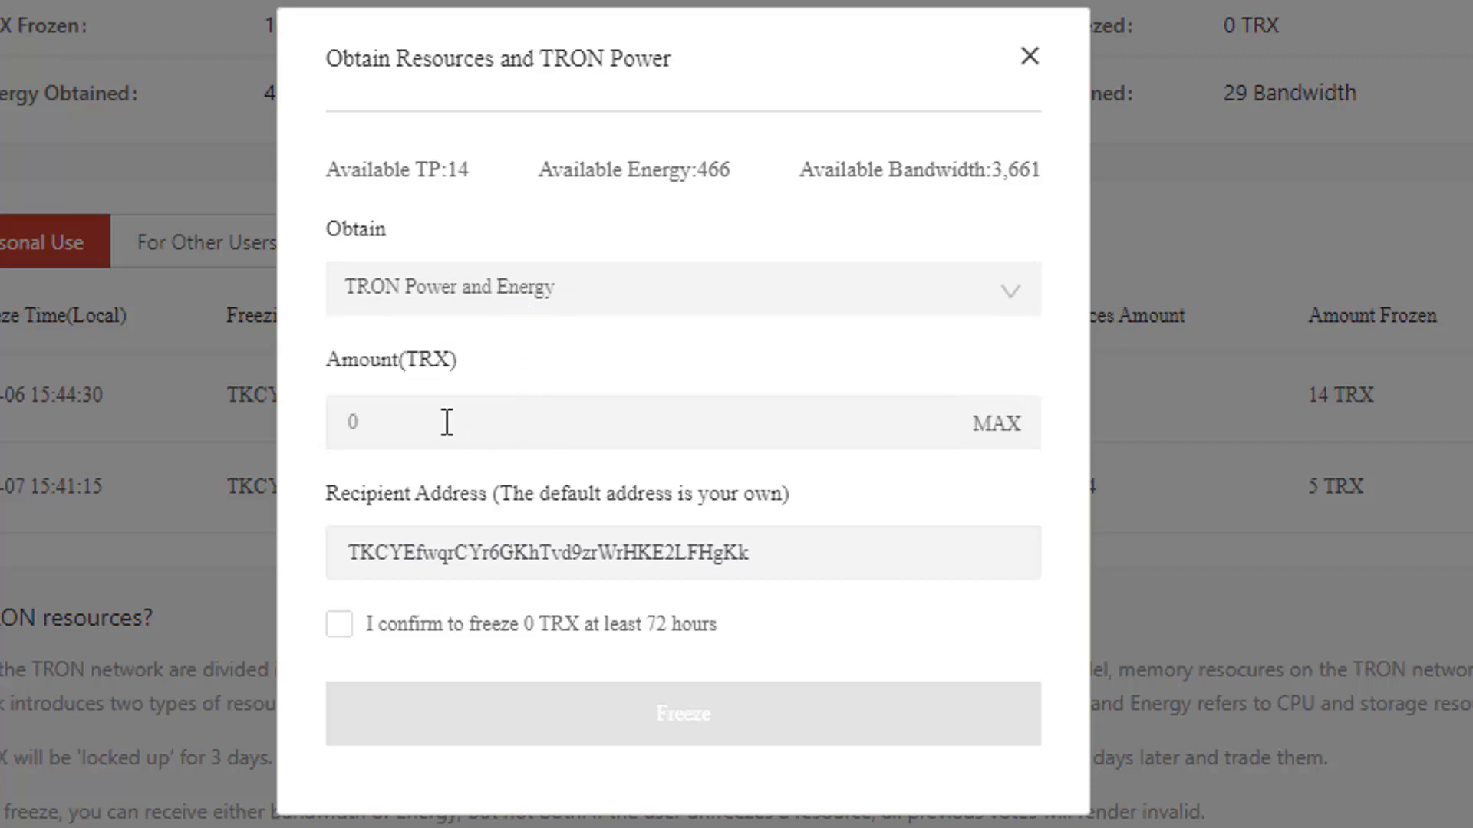
mouse_move(532, 296)
text(5)
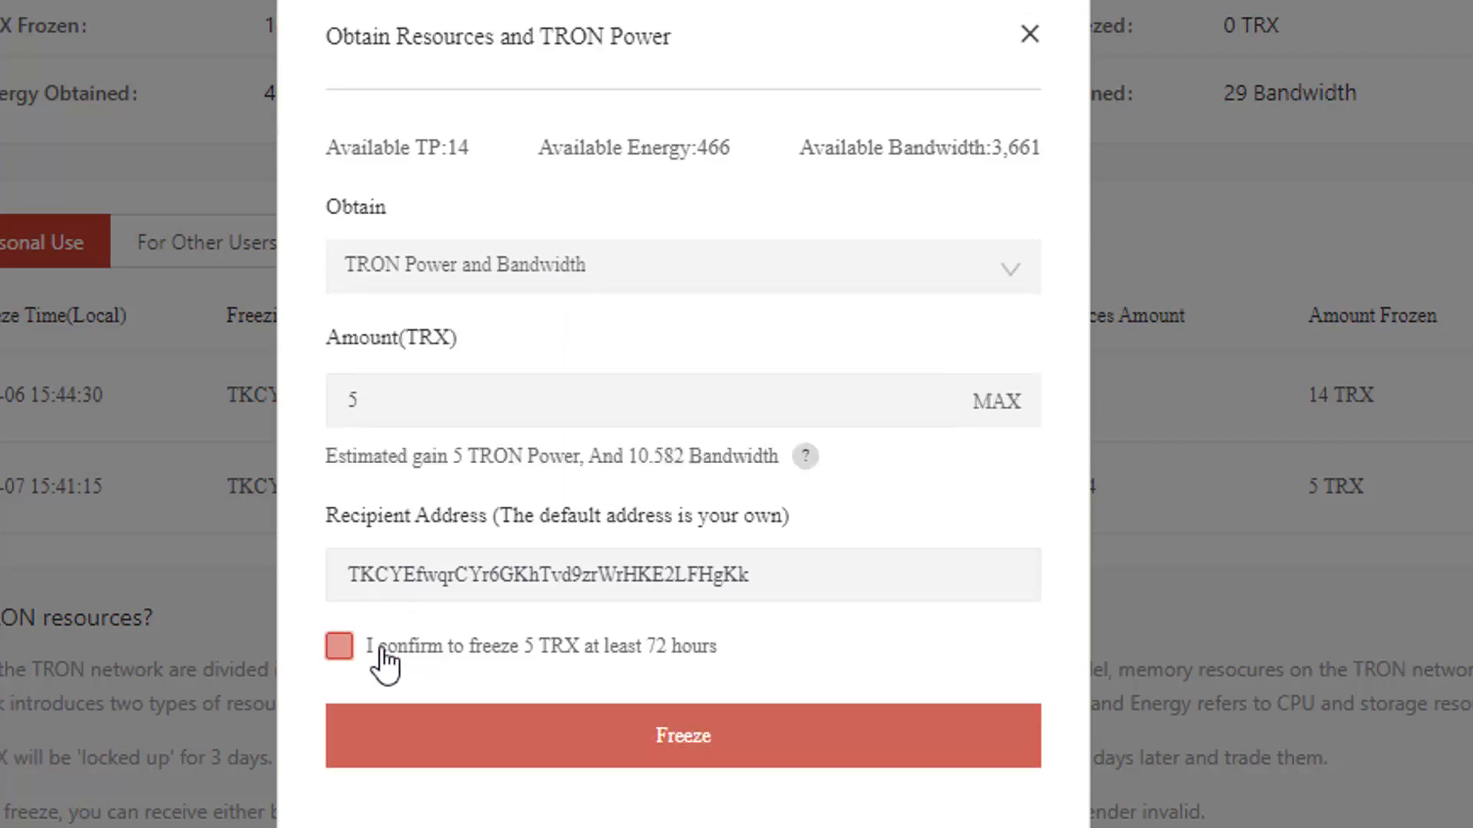
click(340, 646)
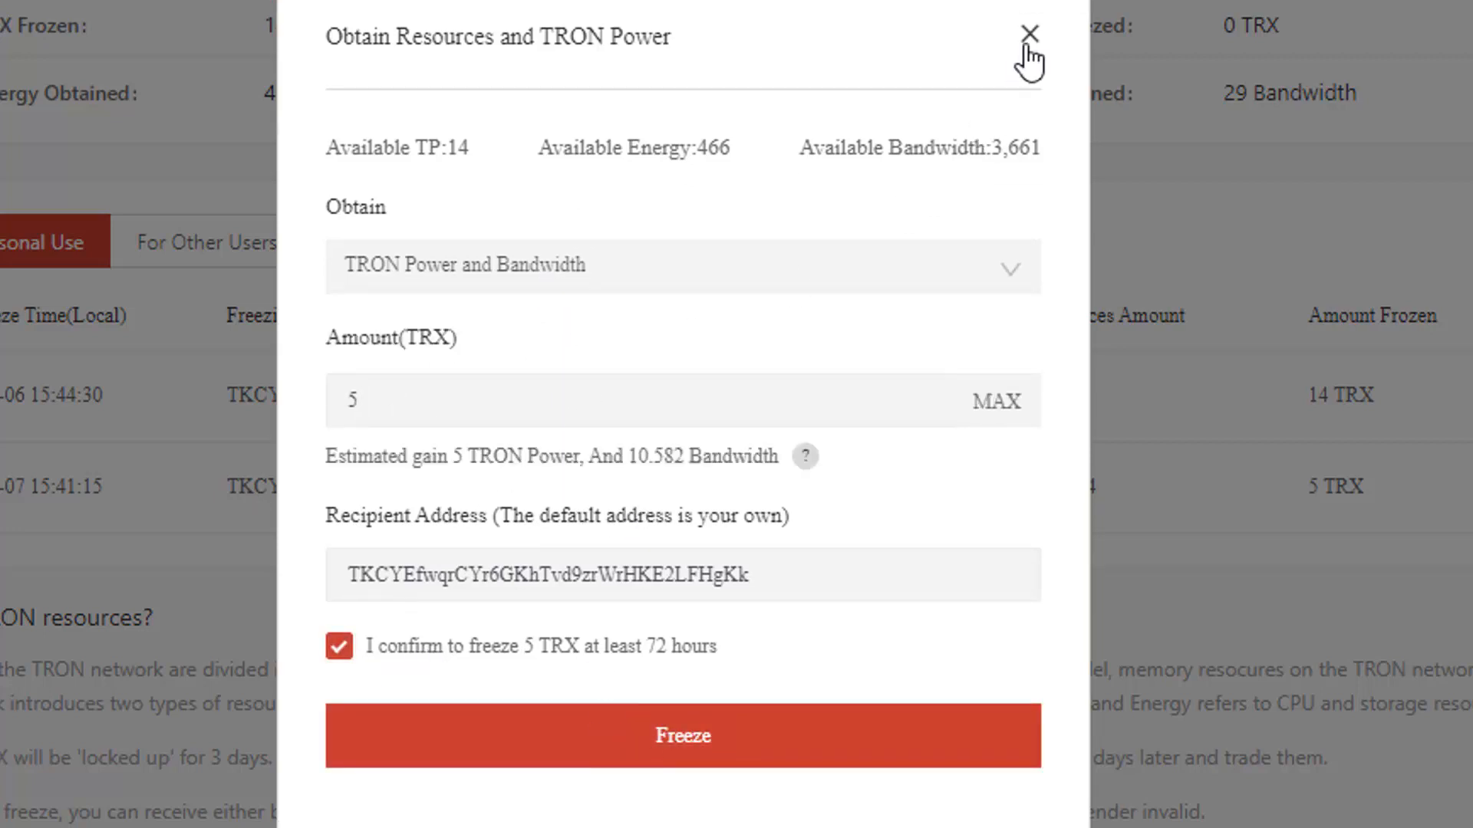